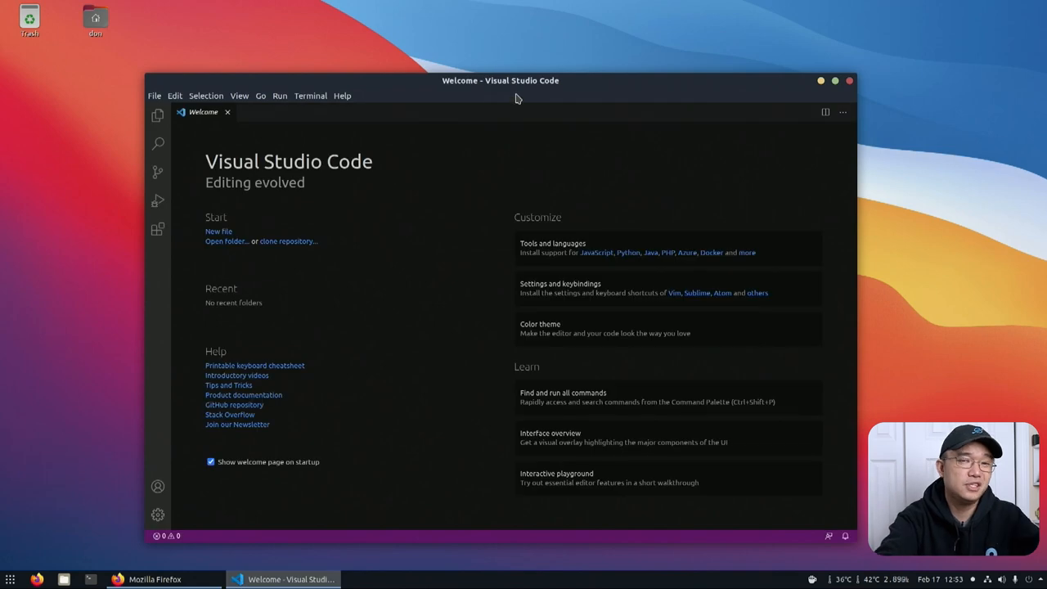
mouse_move(319, 222)
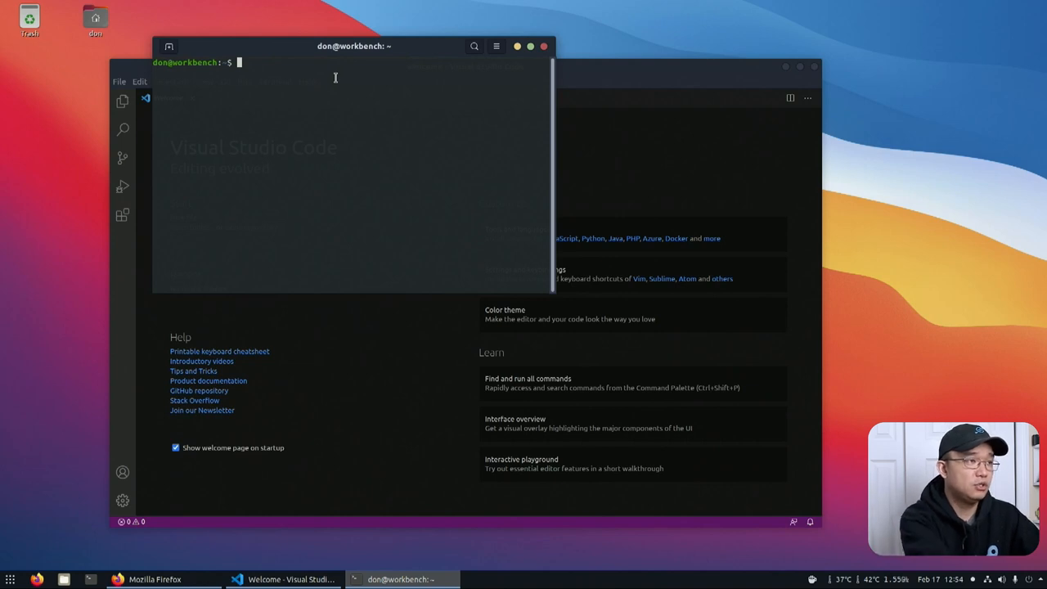
- Install scrcpy with snap, then xdotool and xautomation with apt
text(sudo snap i)
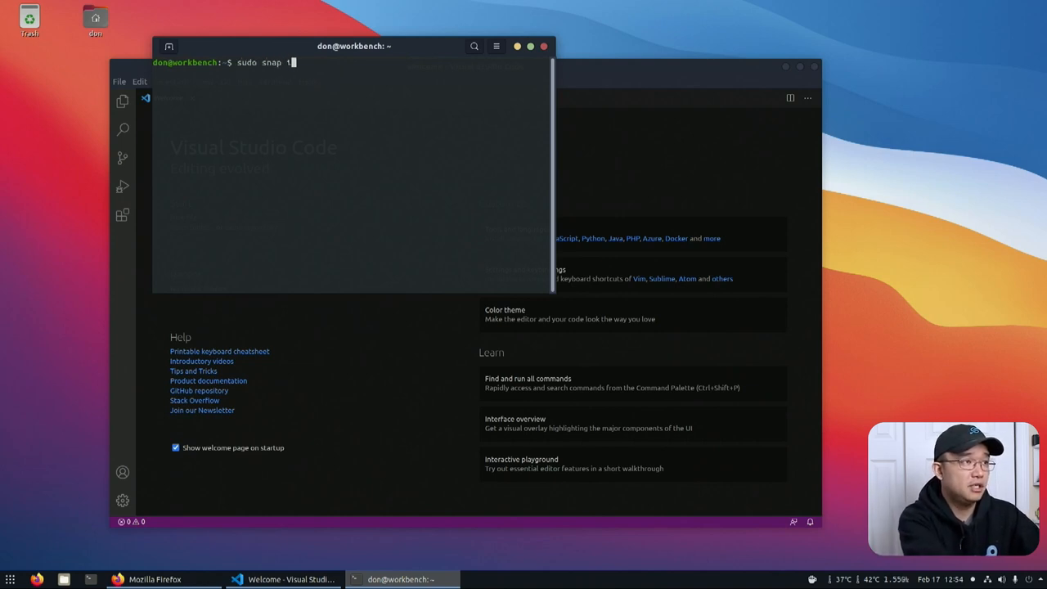
text(install scrcpy)
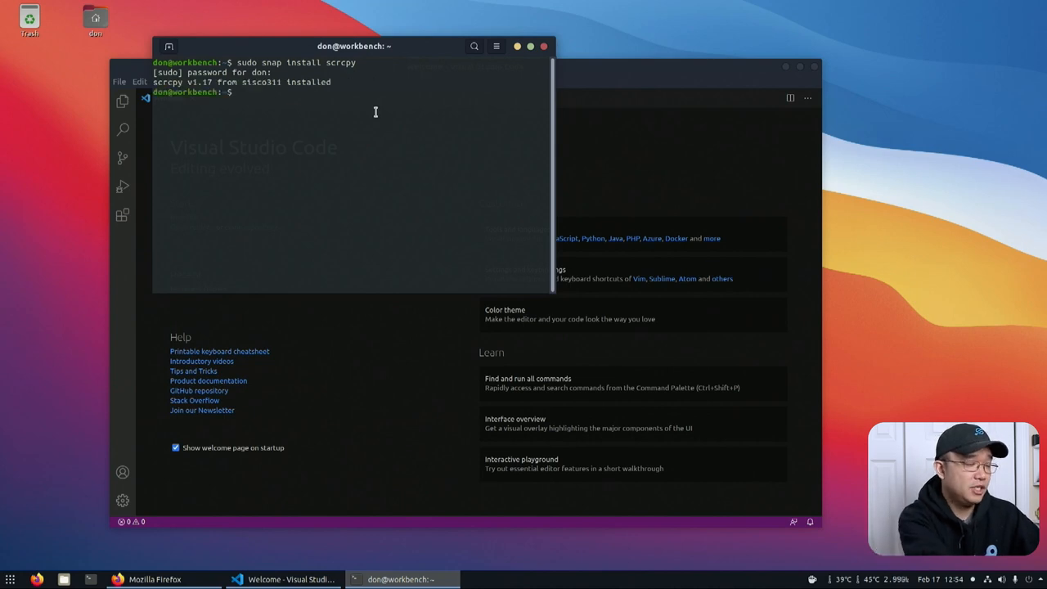
text(sudo apt install xdotool)
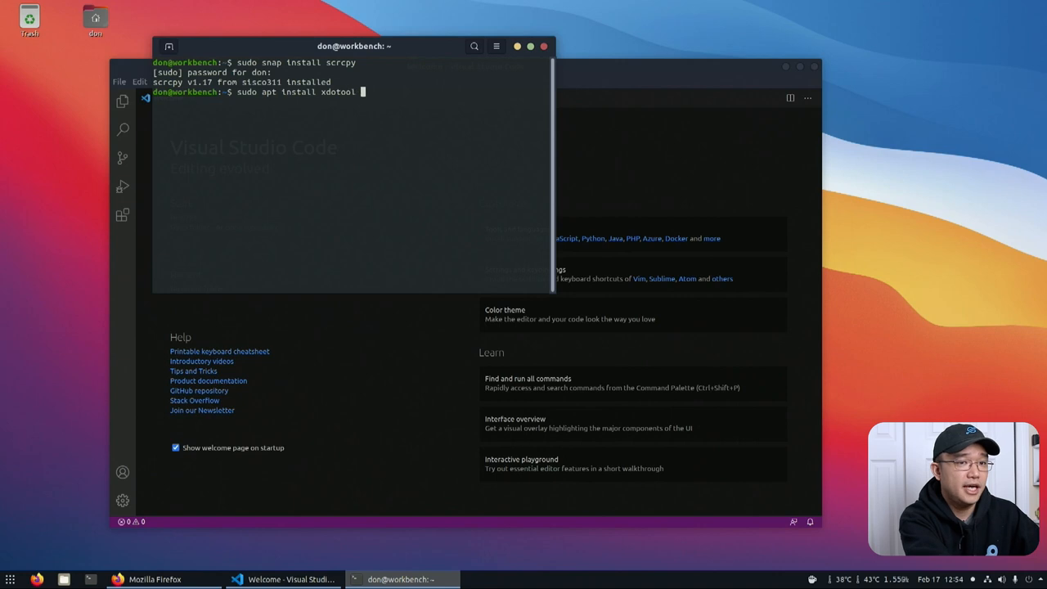
text(xauto)
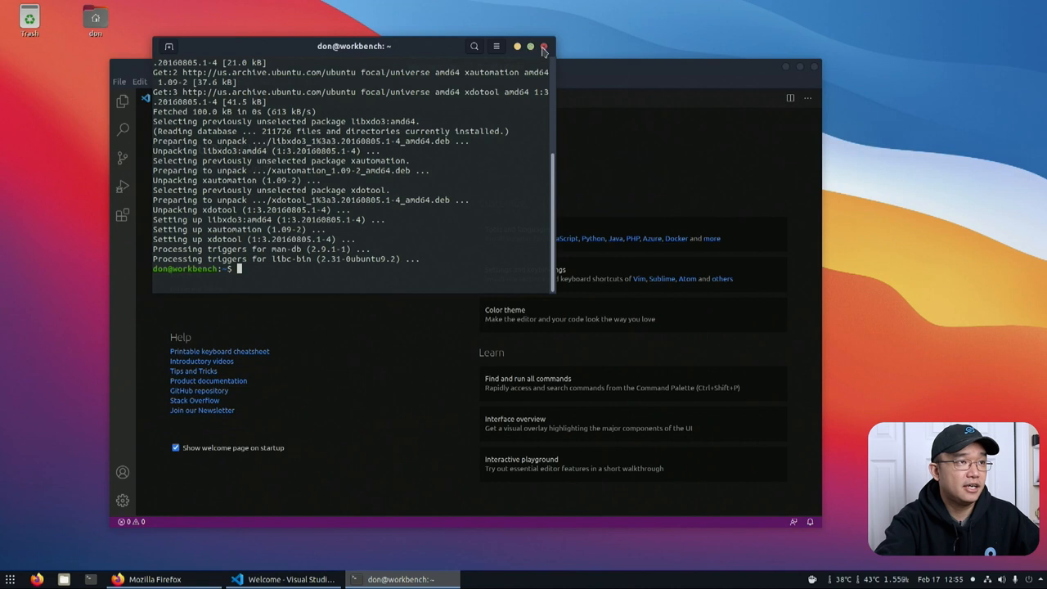
- Close the terminal and save a new empty file as click.sh in Documents
click(541, 47)
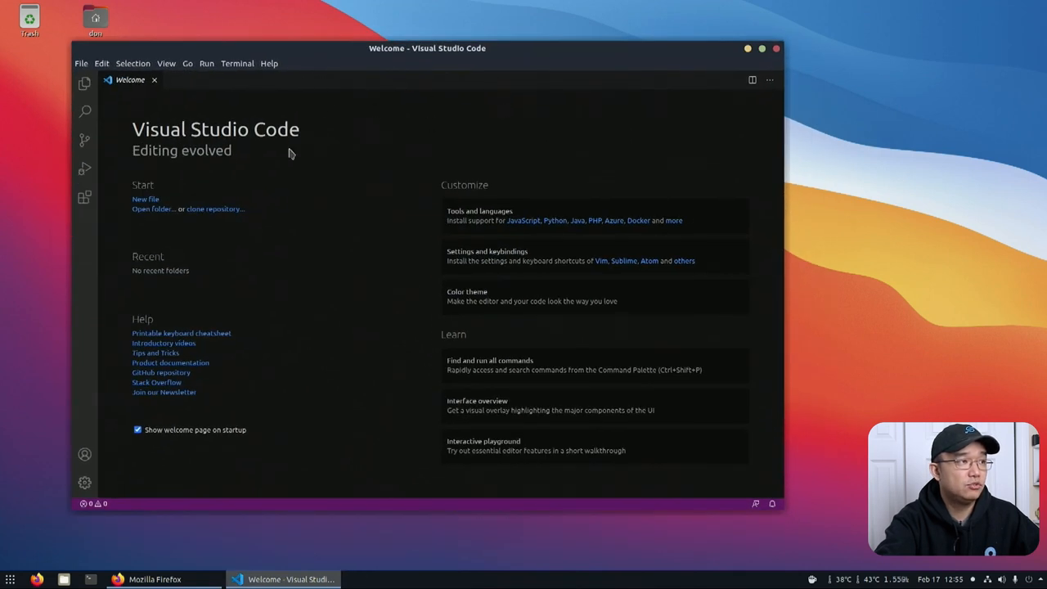
click(145, 199)
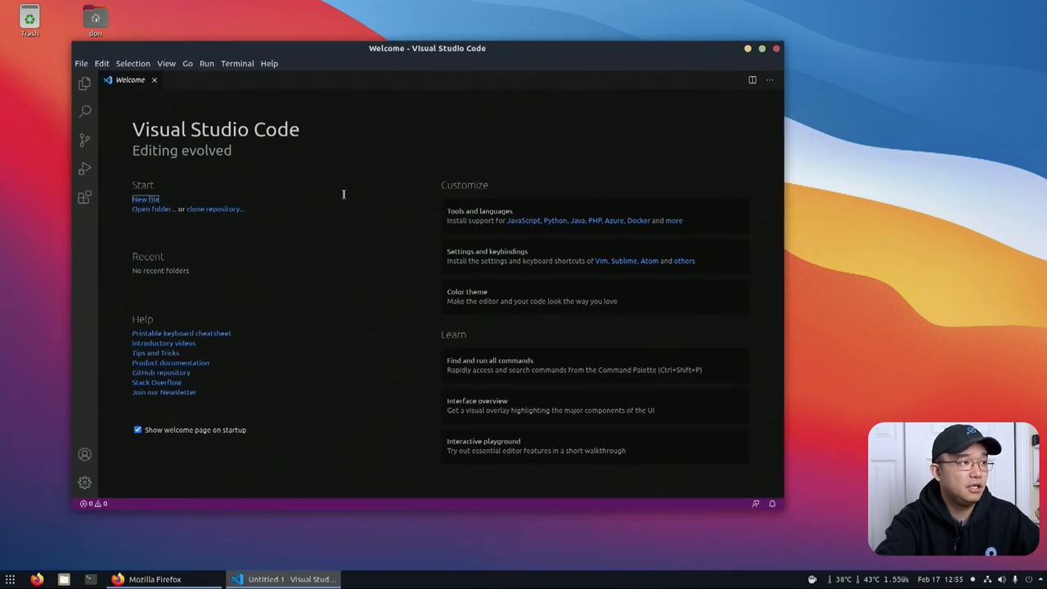
click(144, 199)
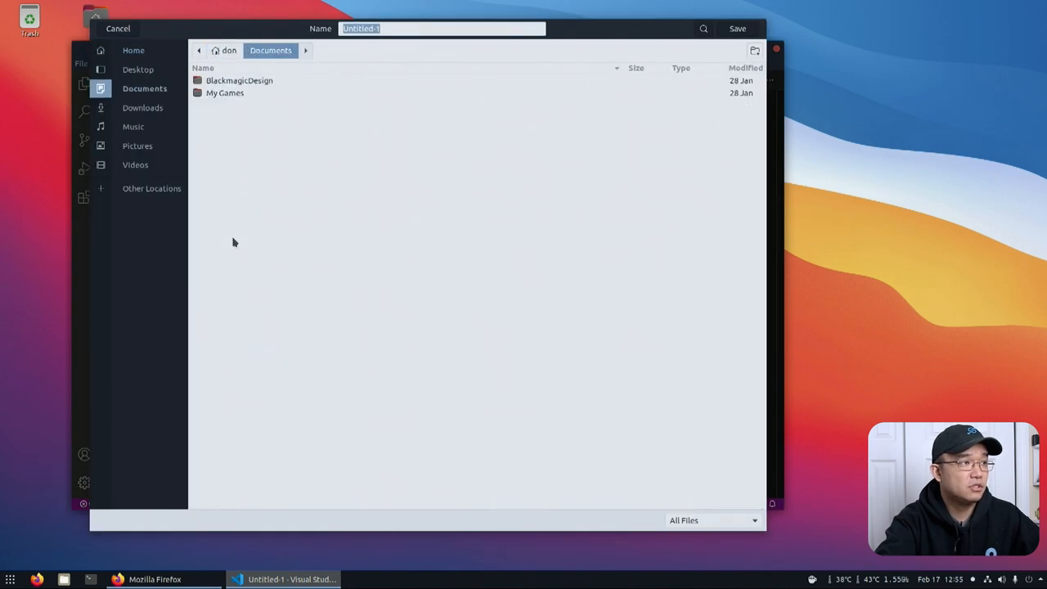
click(401, 28)
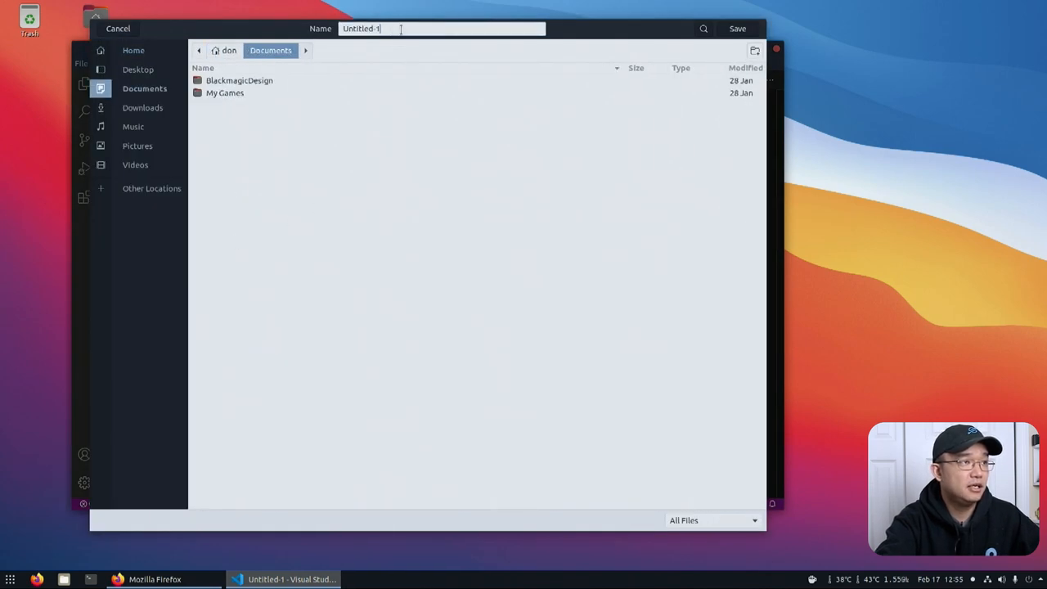
text(clo)
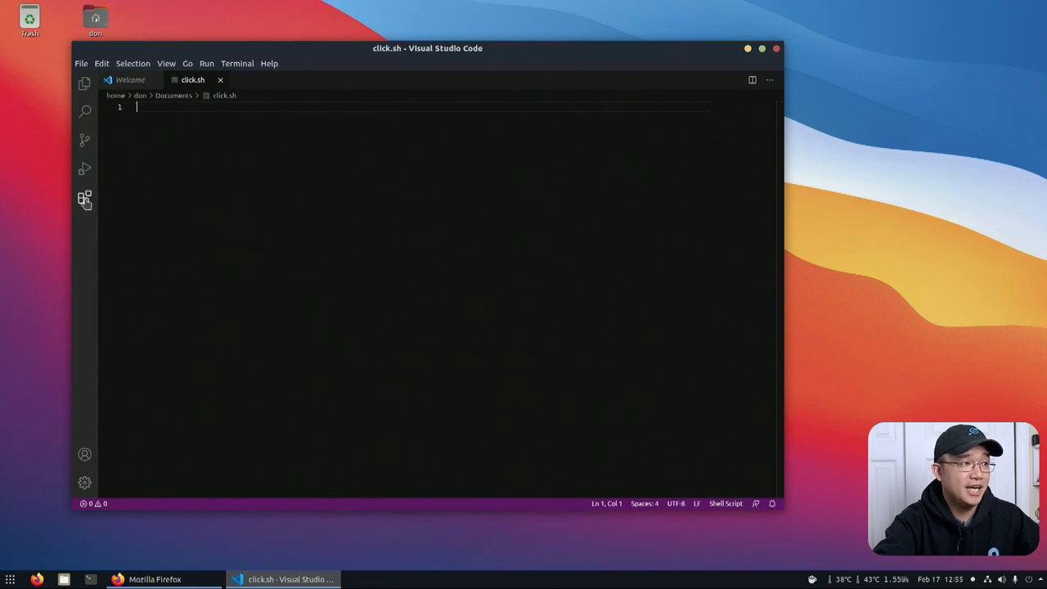
- Search Extensions for 'dracula', install Dracula Official, and return to click.sh
click(85, 198)
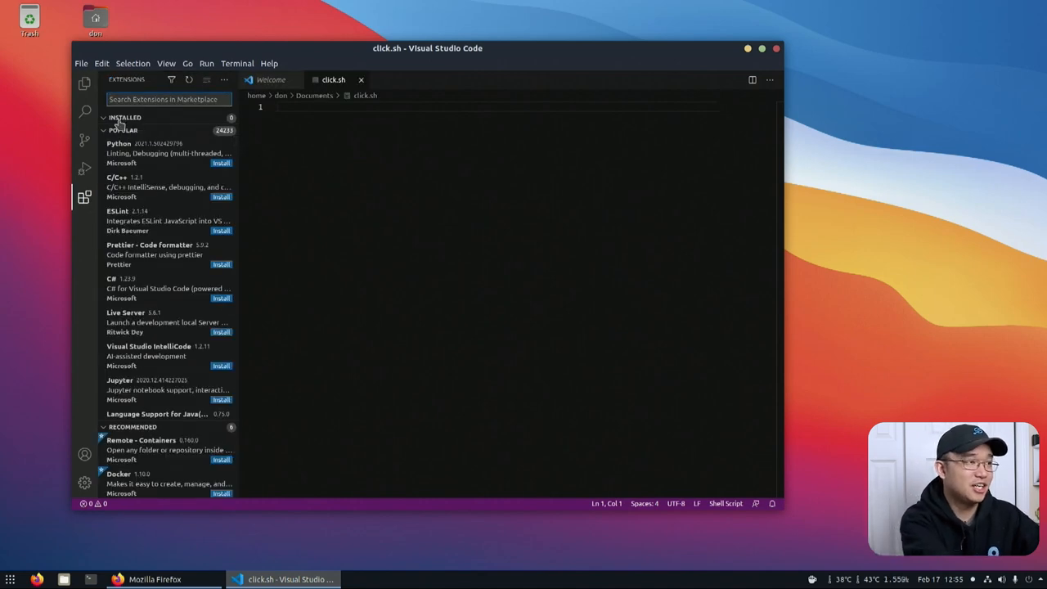
text(dracula)
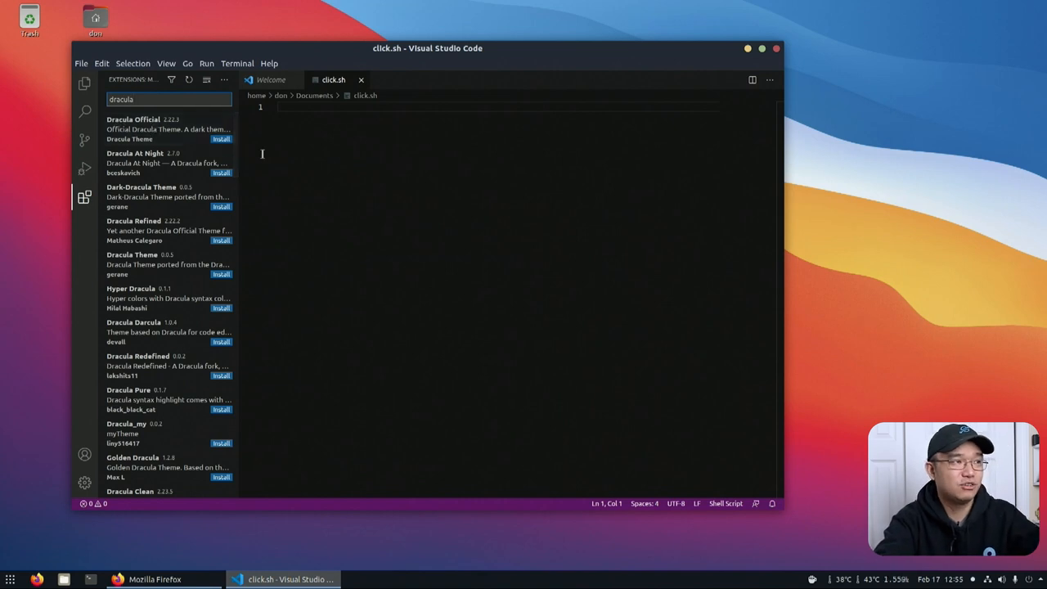
click(147, 125)
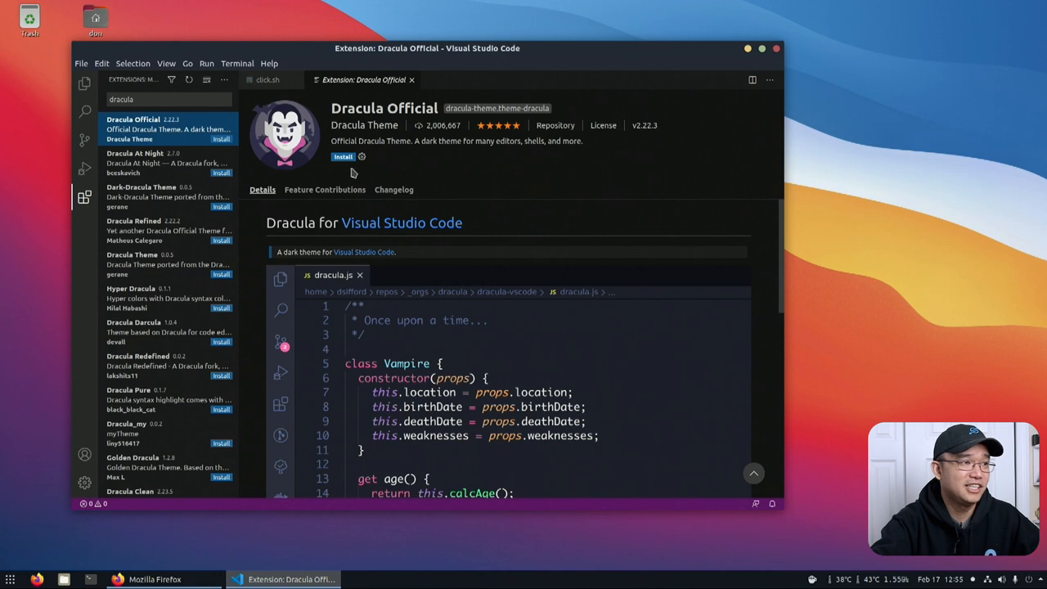
click(342, 156)
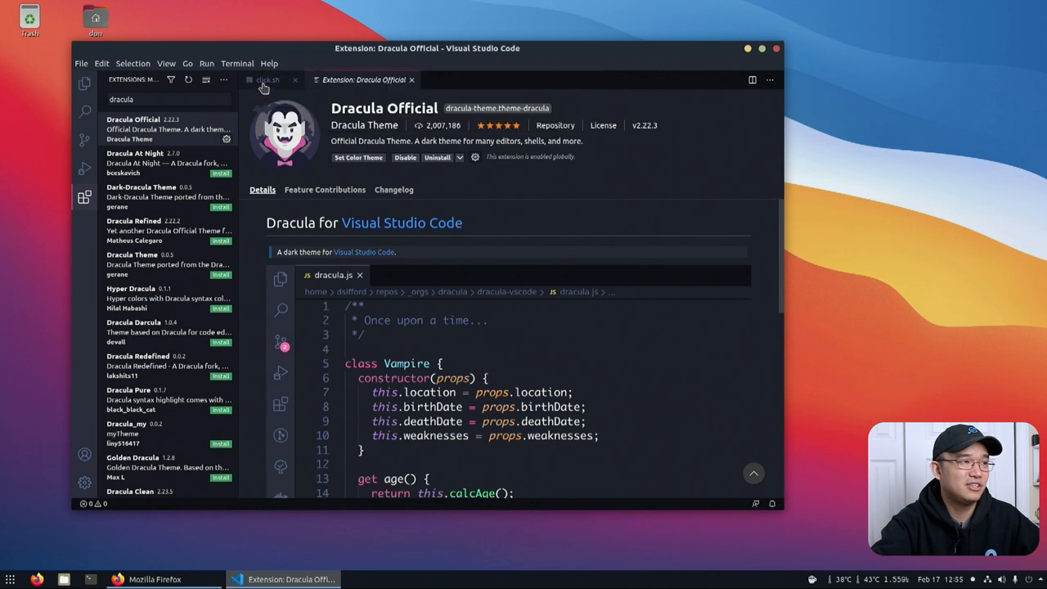
click(269, 80)
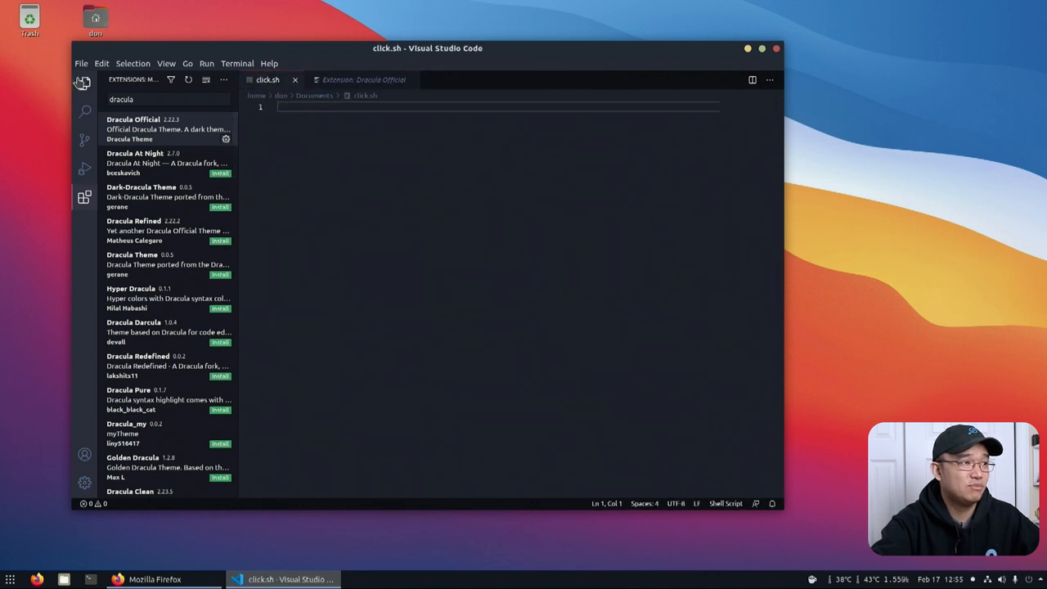
- Hide the sidebar and start click.sh with the #!/bin/sh shebang
click(83, 197)
text(#!)
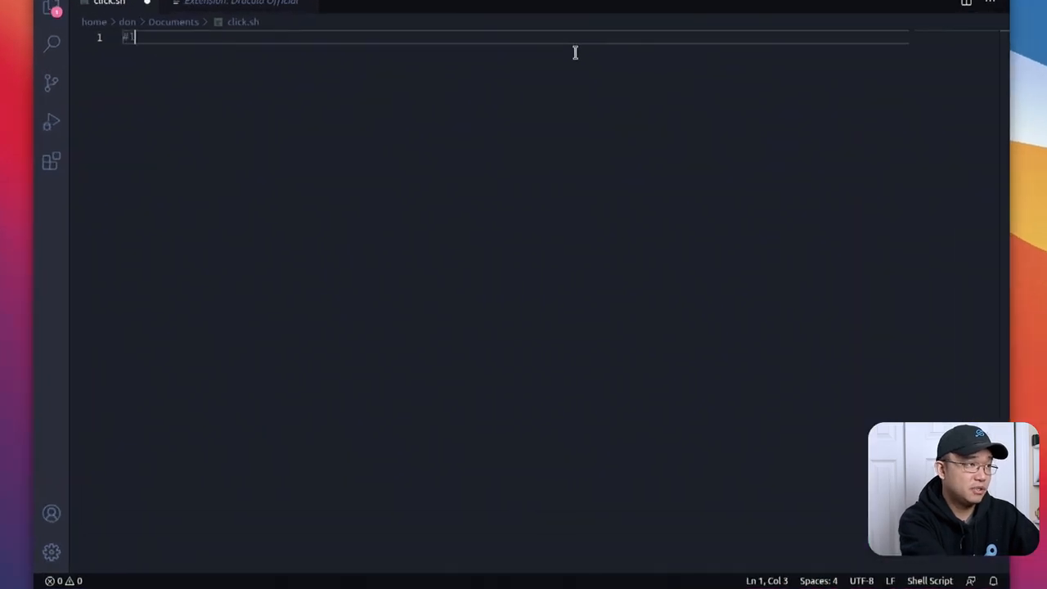
key(Backspace)
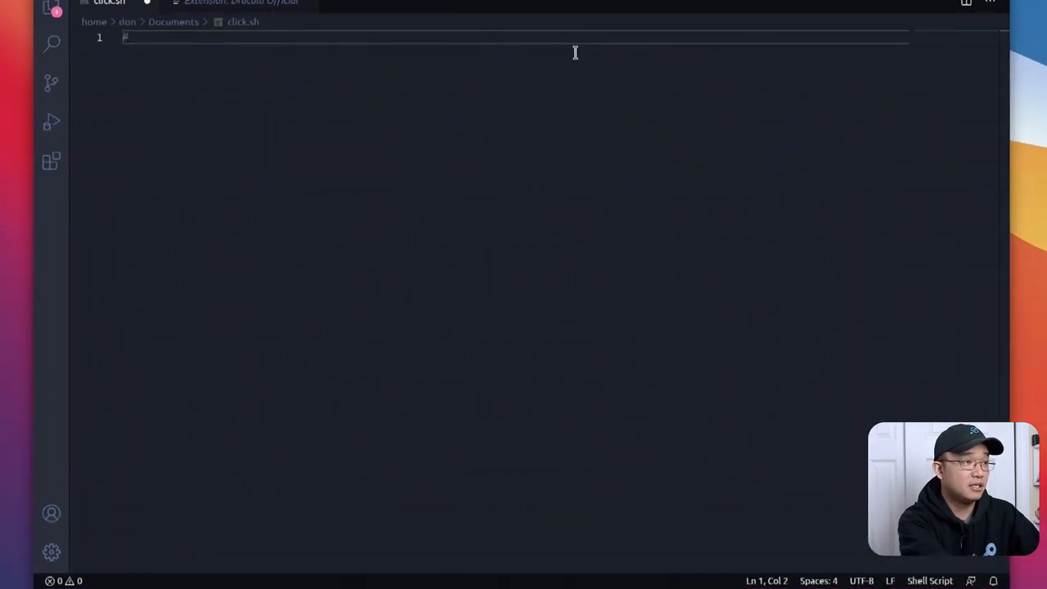
text(!/bin/b)
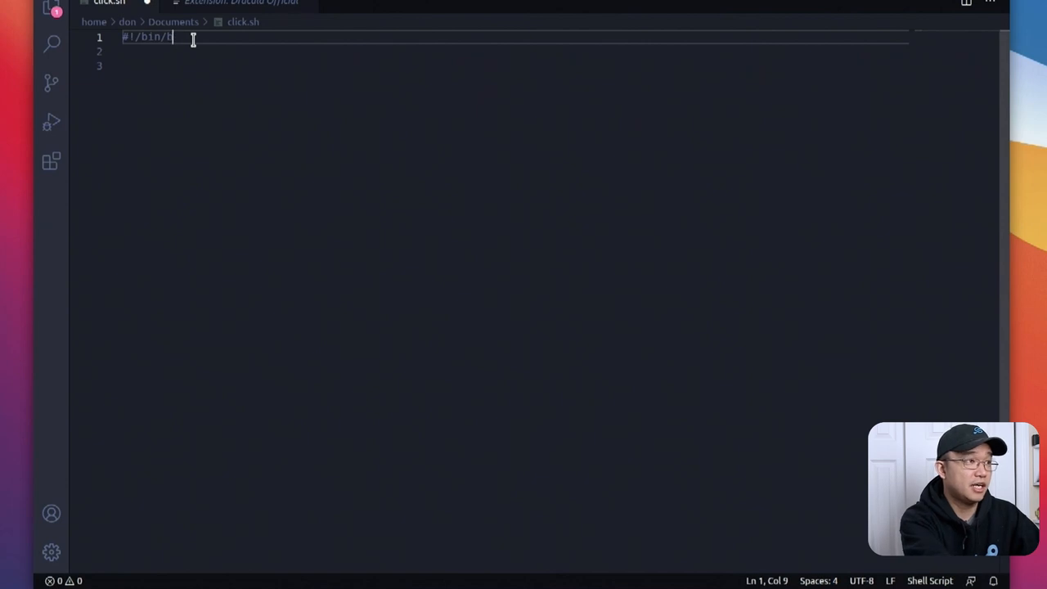
- Type xprop_command = `which xprop` on line 3
text(as)
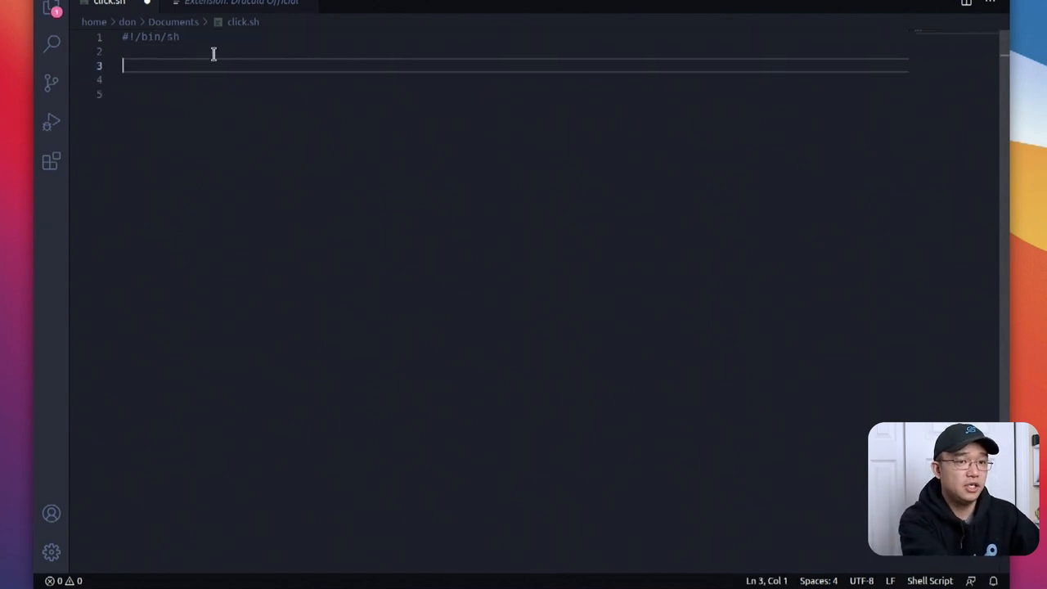
text(x)
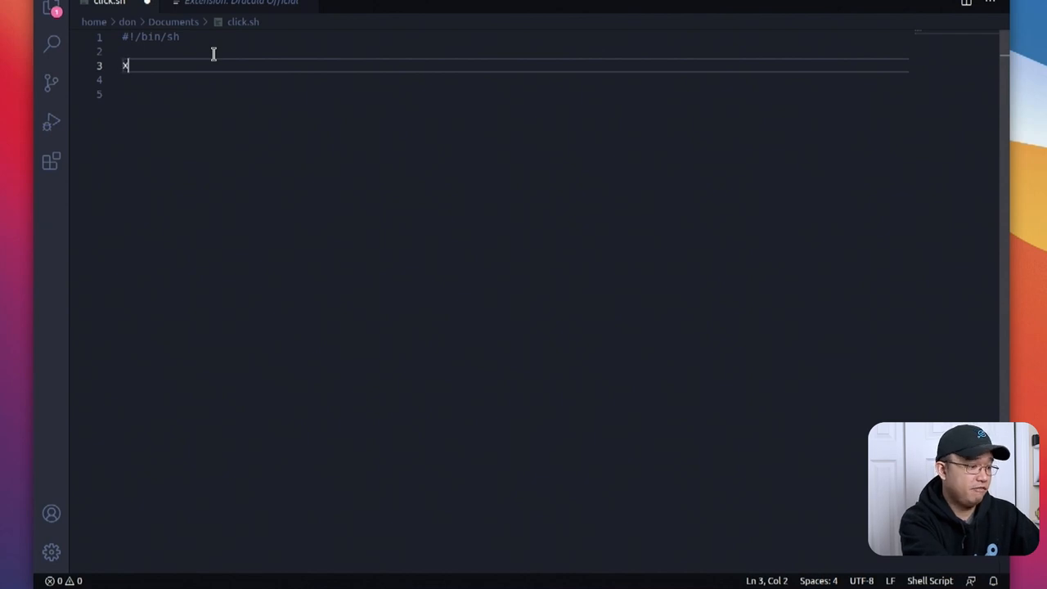
text(pro)
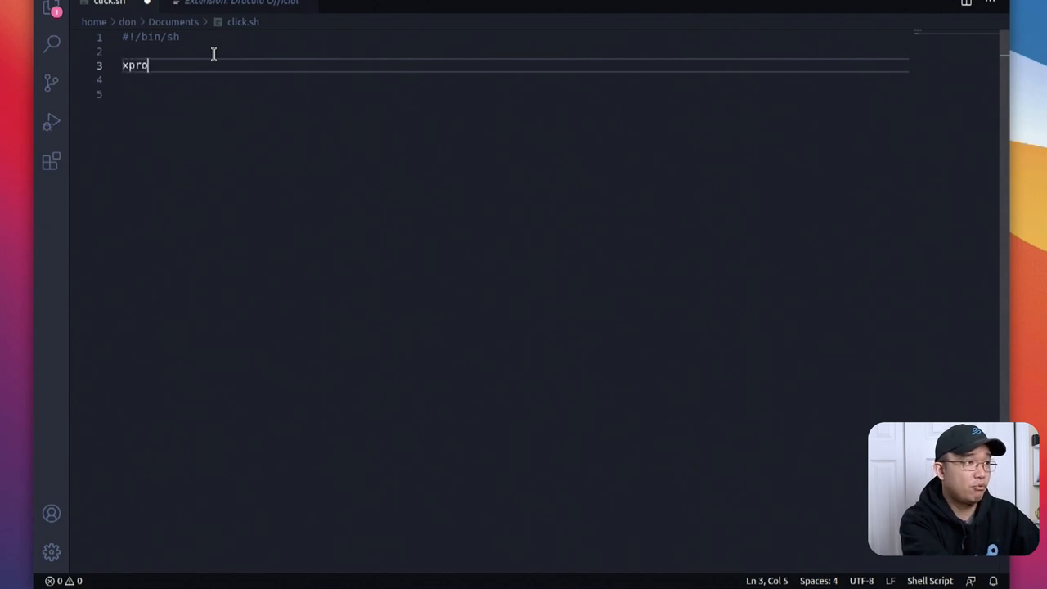
text(p_command = `)
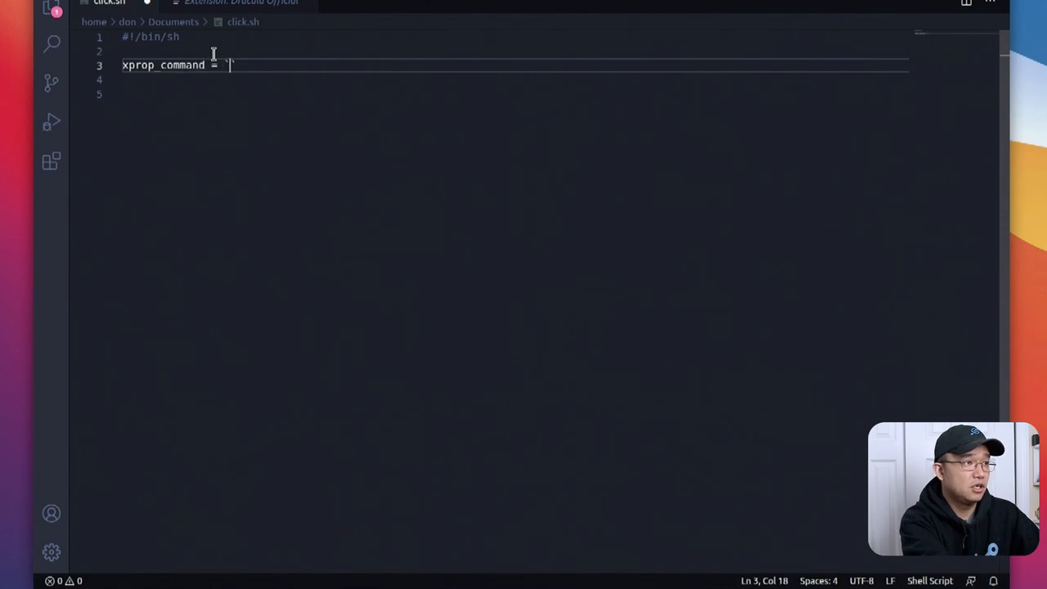
text(which x)
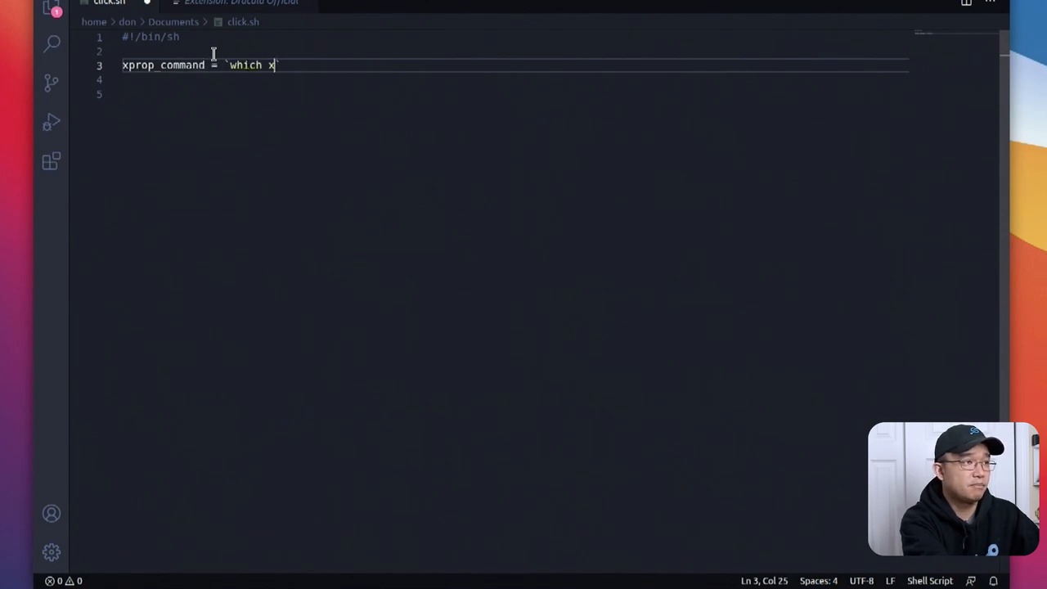
text(prp)
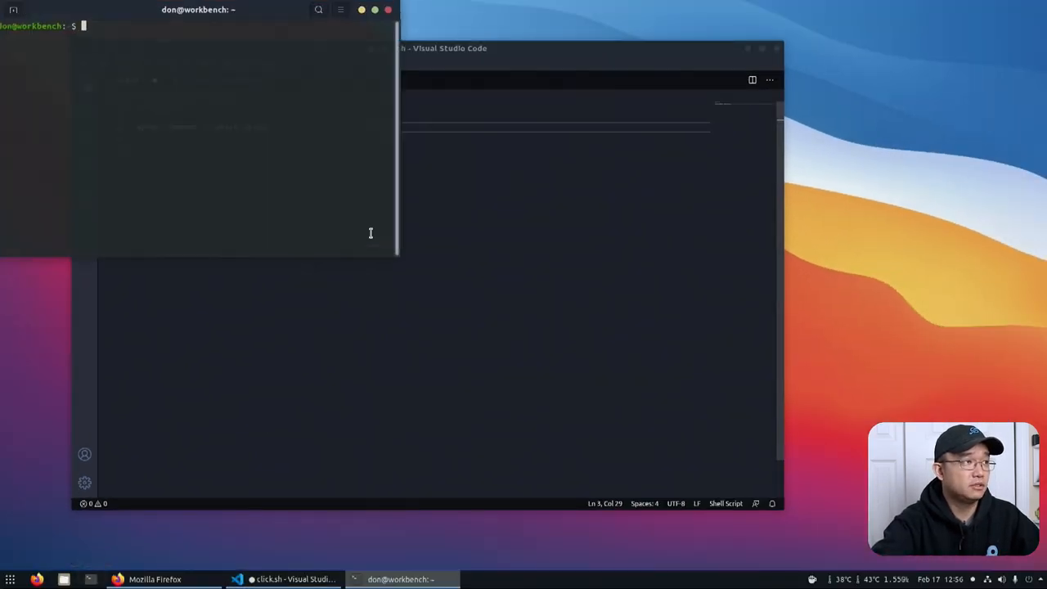
- Run which xdotool in the terminal
text(which)
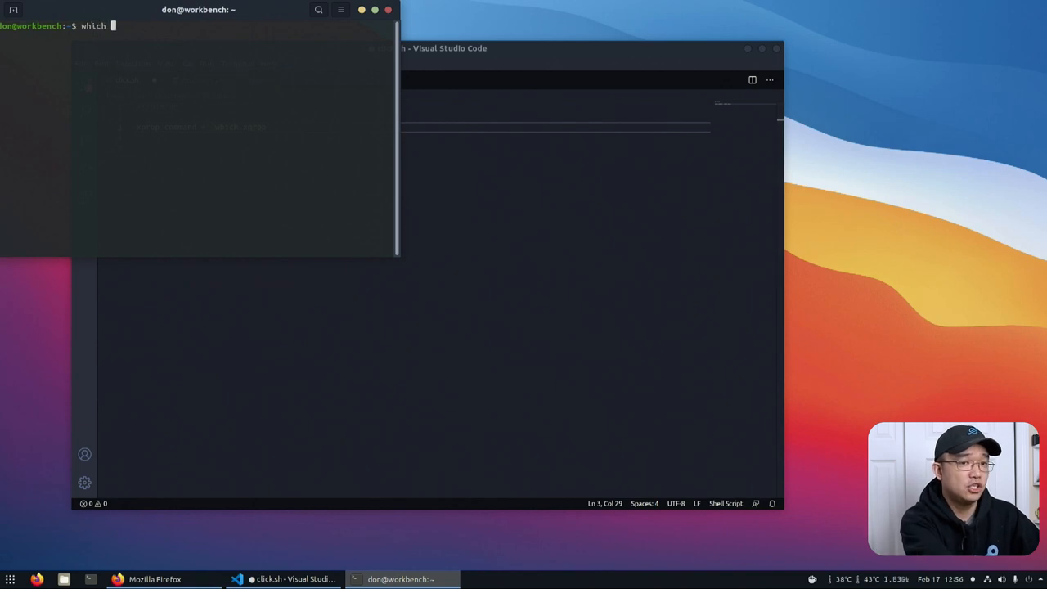
text(xdotool)
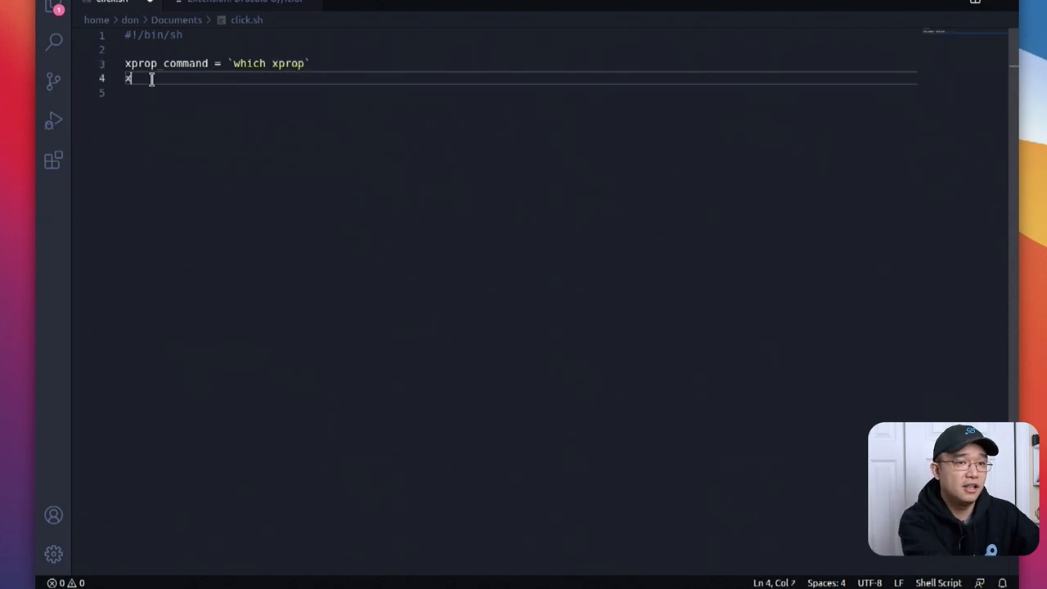
- Define xdotool_command = `which xdotool` and xte_command = `which xte` on lines 4–5
text(xdot)
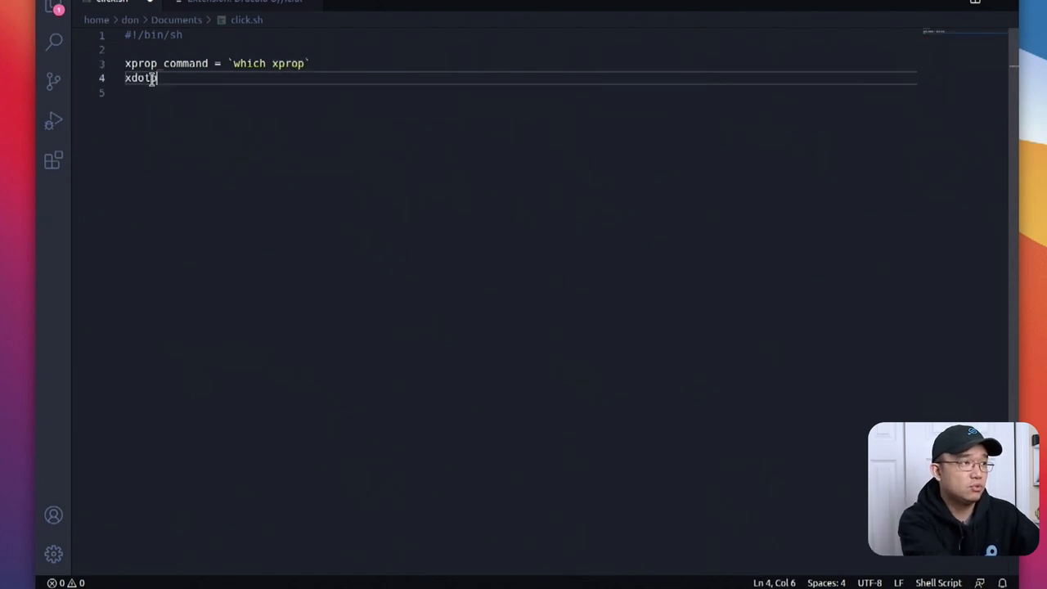
text(ool`)
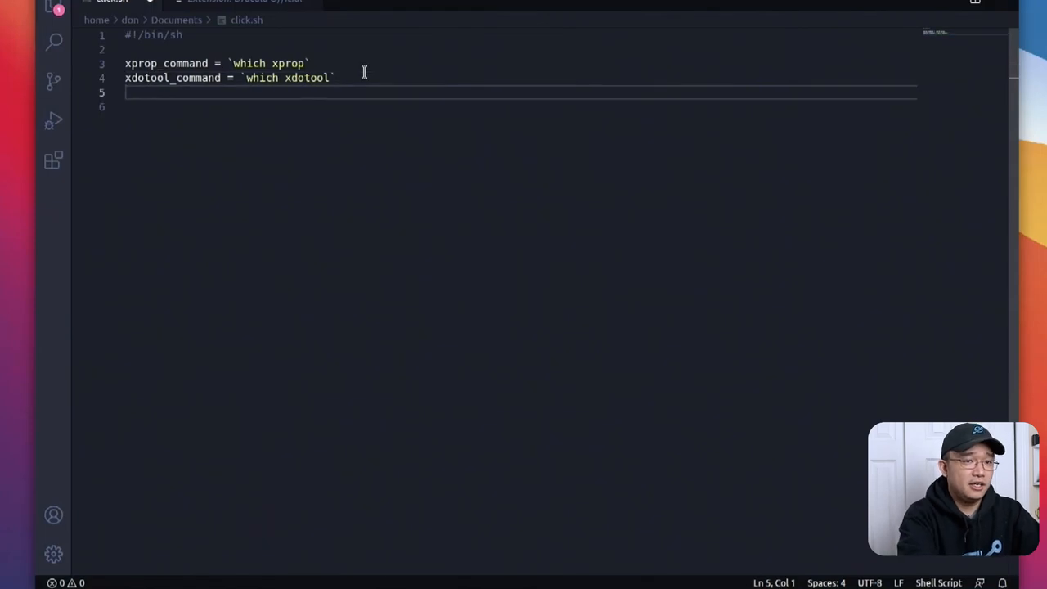
text(xto)
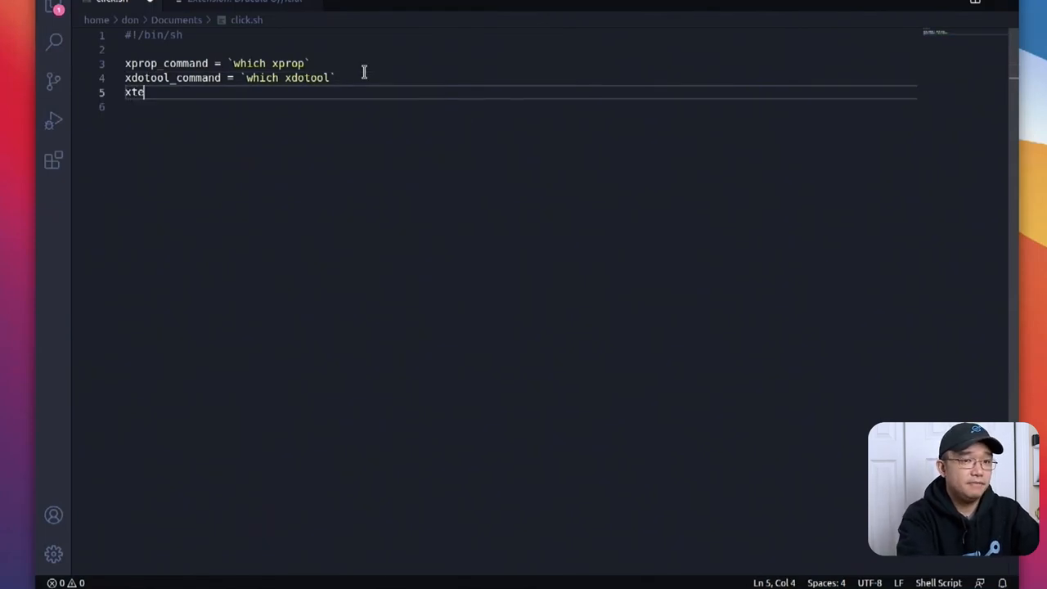
text(_command =)
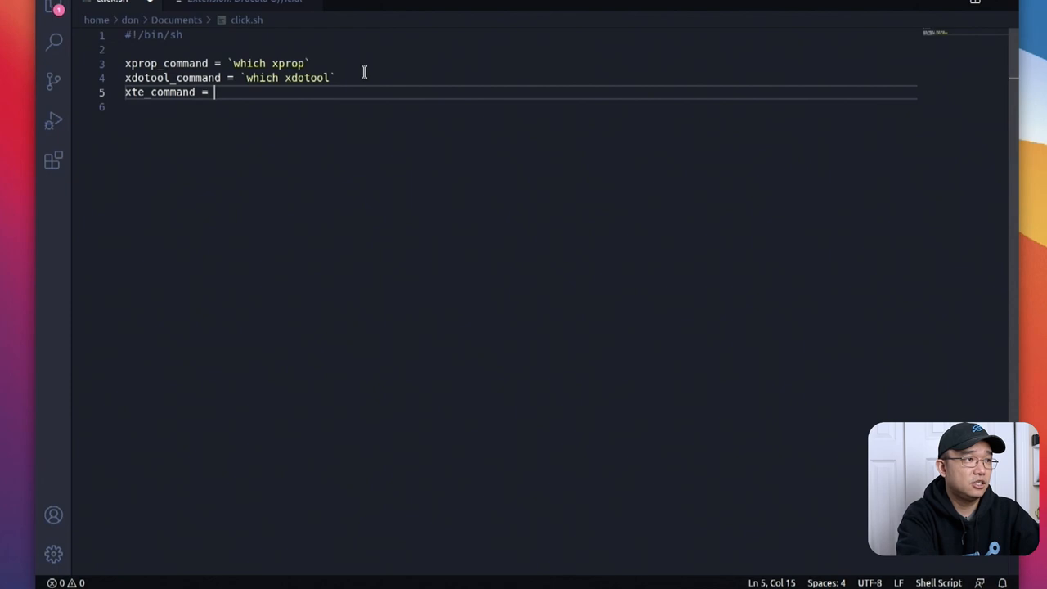
text(`which xd)
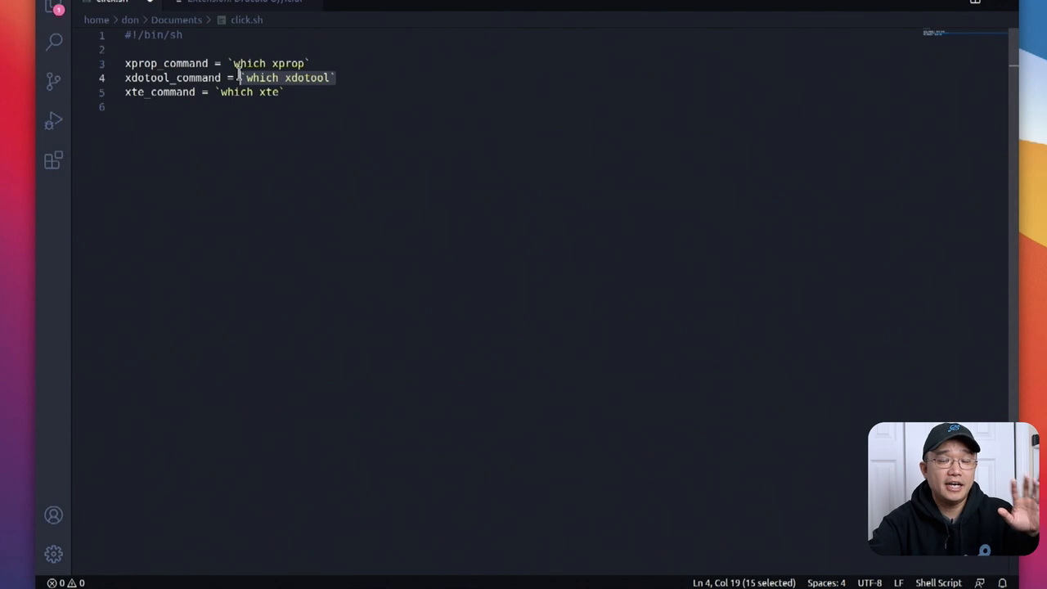
click(285, 92)
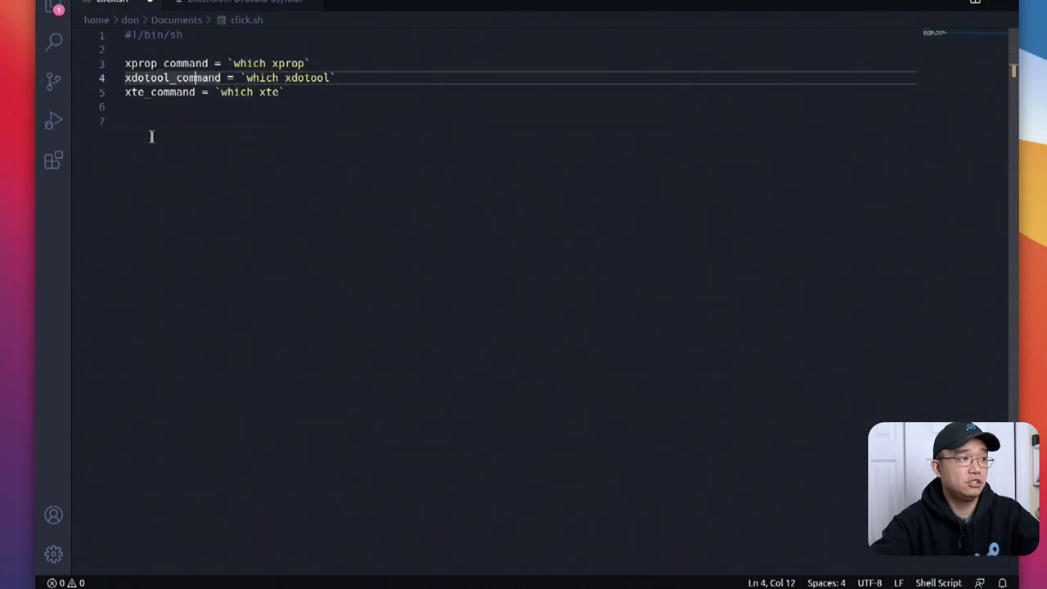
- Begin a while loop on line 7
click(164, 120)
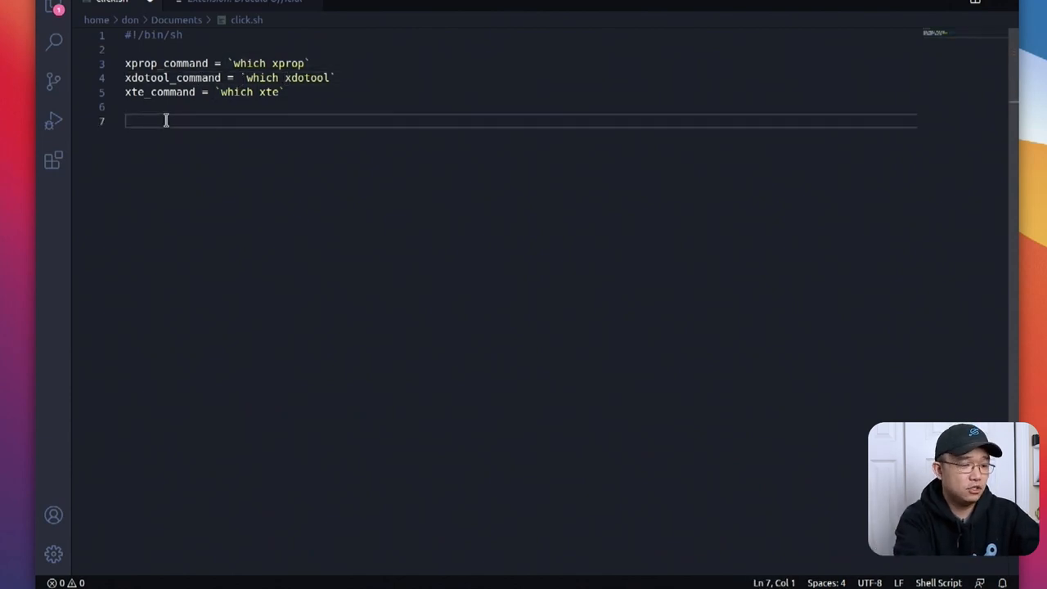
text(while [)
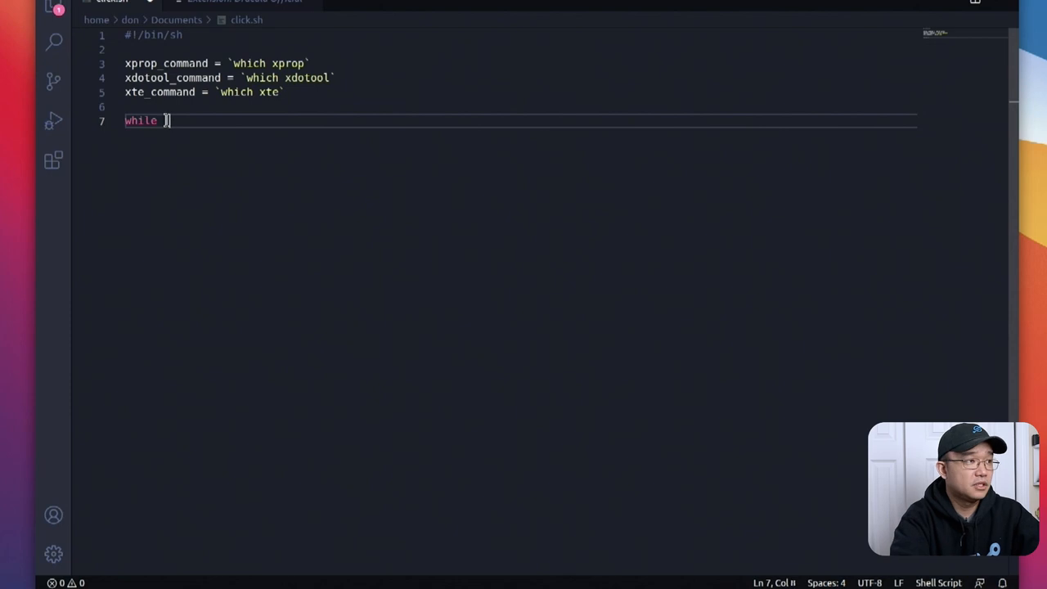
text( :)
key(Enter)
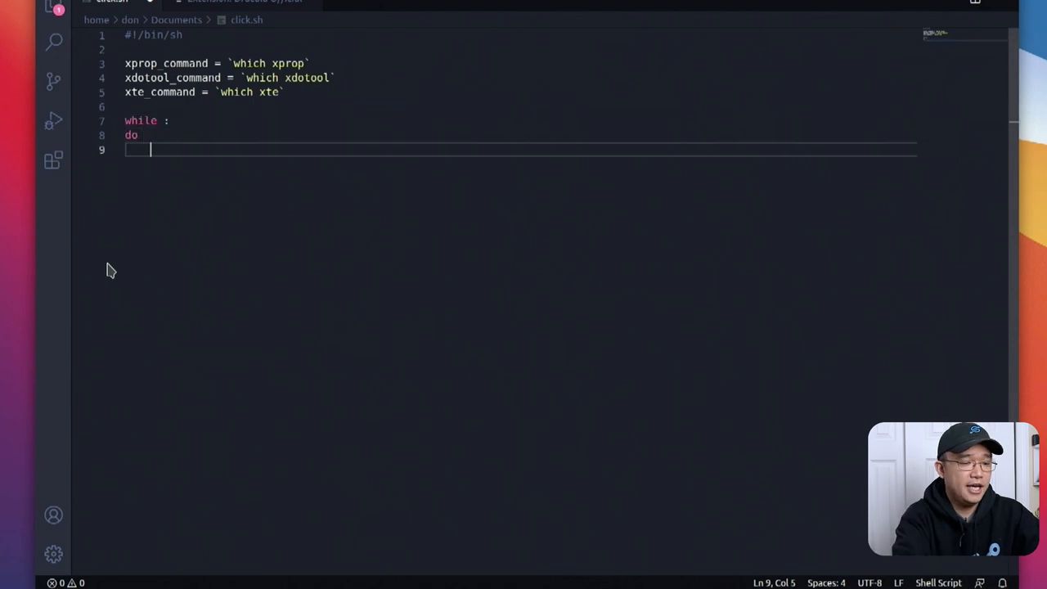
- Write if [ -n "$xprop_command" -a -n "xdotool_command" -a -n "xte_command" ]; then
text(if)
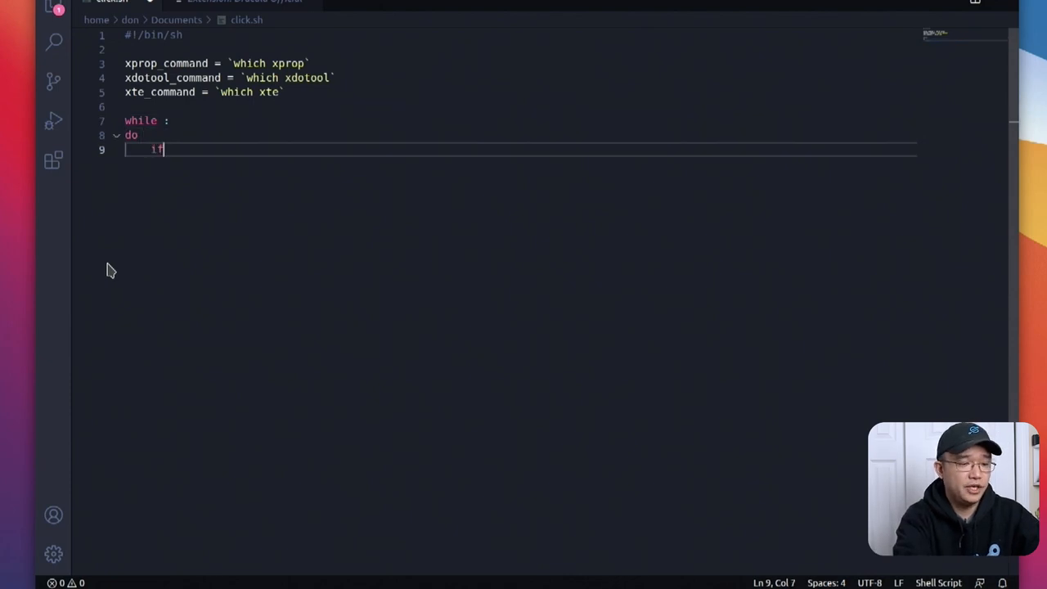
text([])
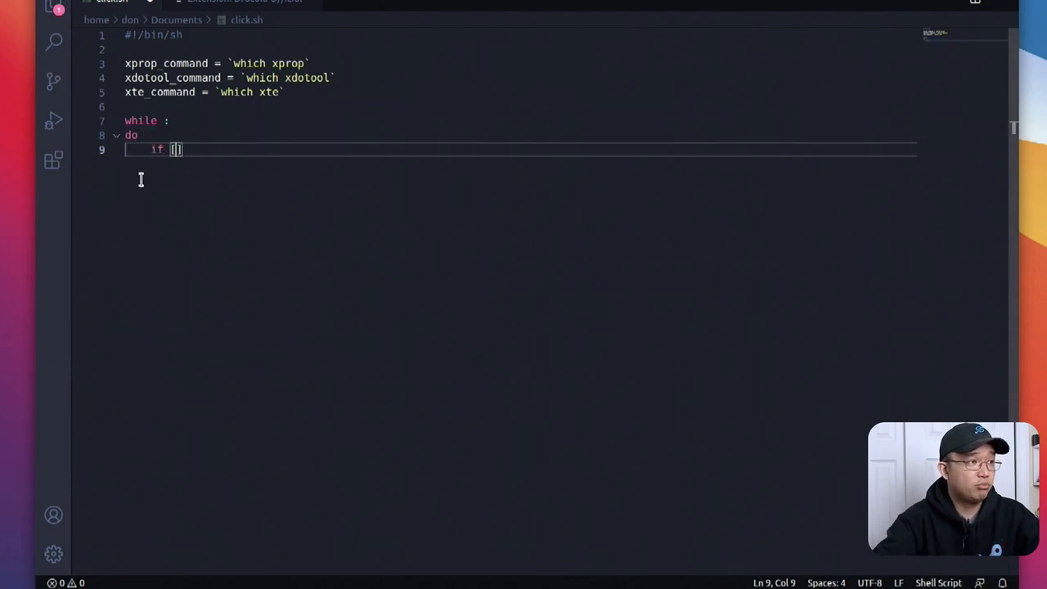
text(-n)
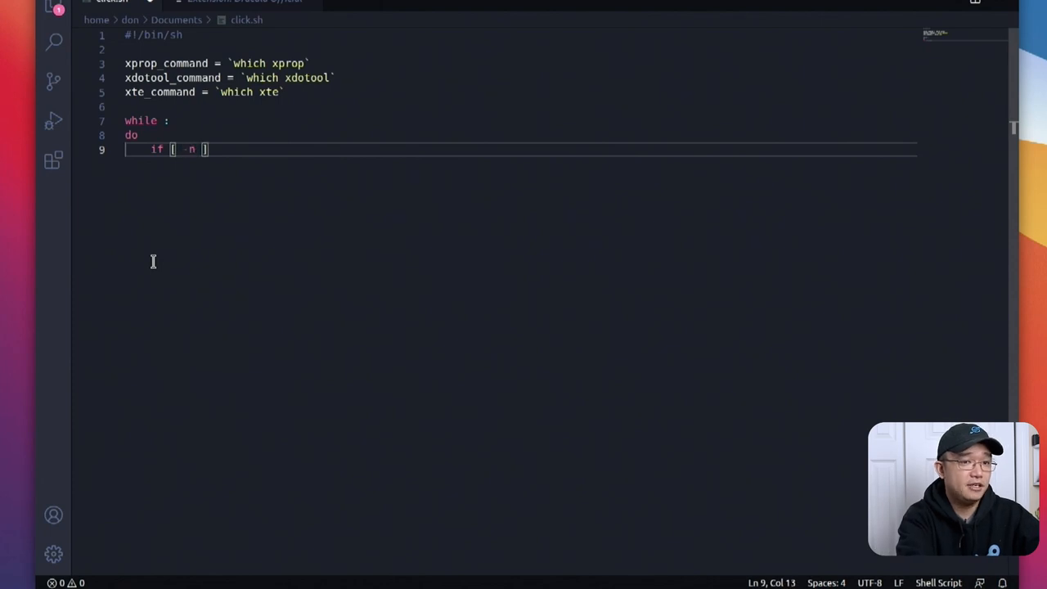
text("$xprop com")
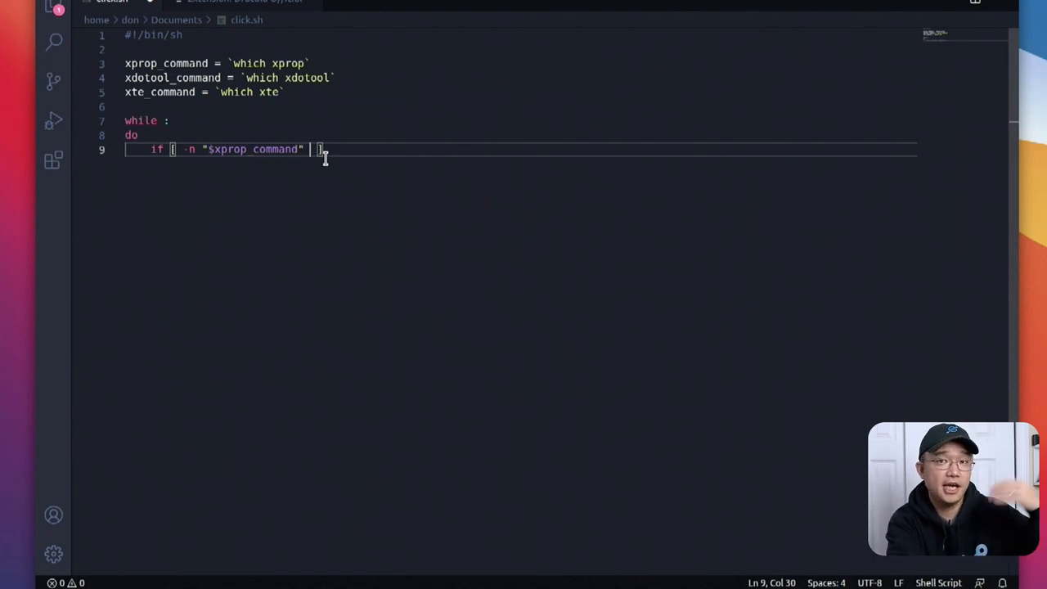
text(-)
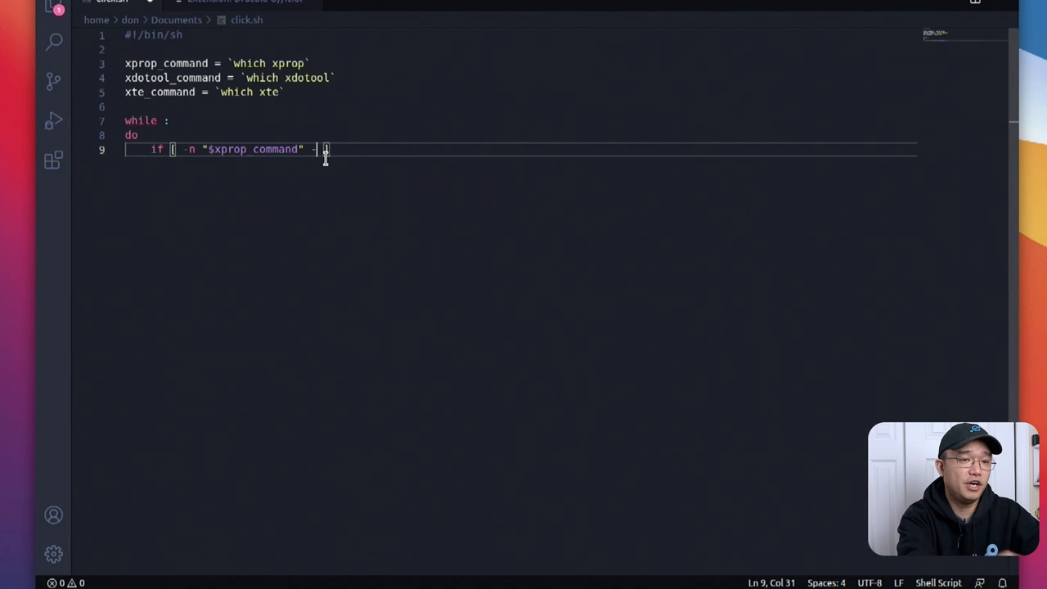
text(-a)
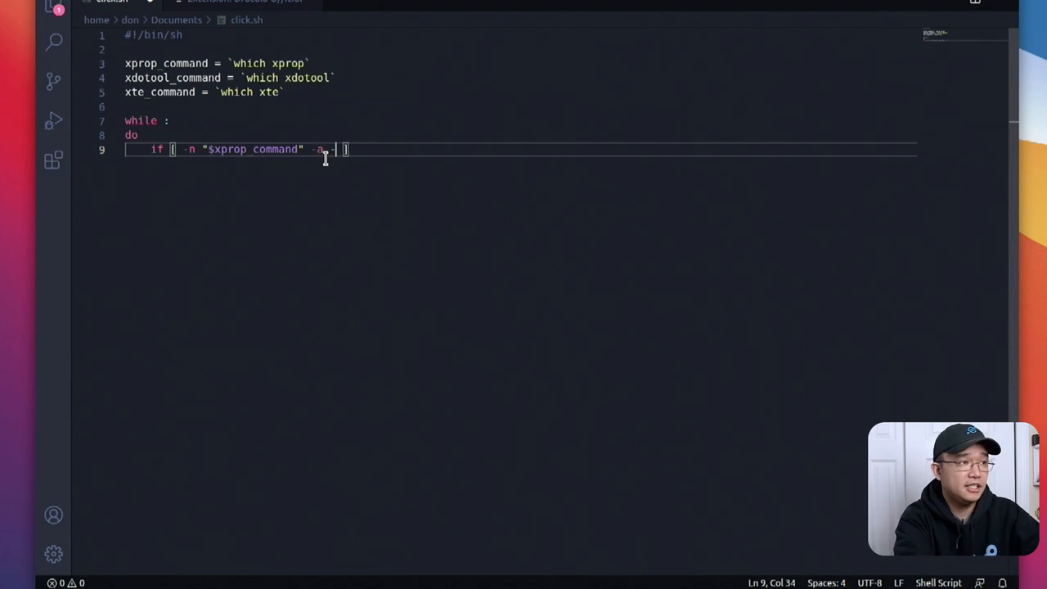
text(-n "")
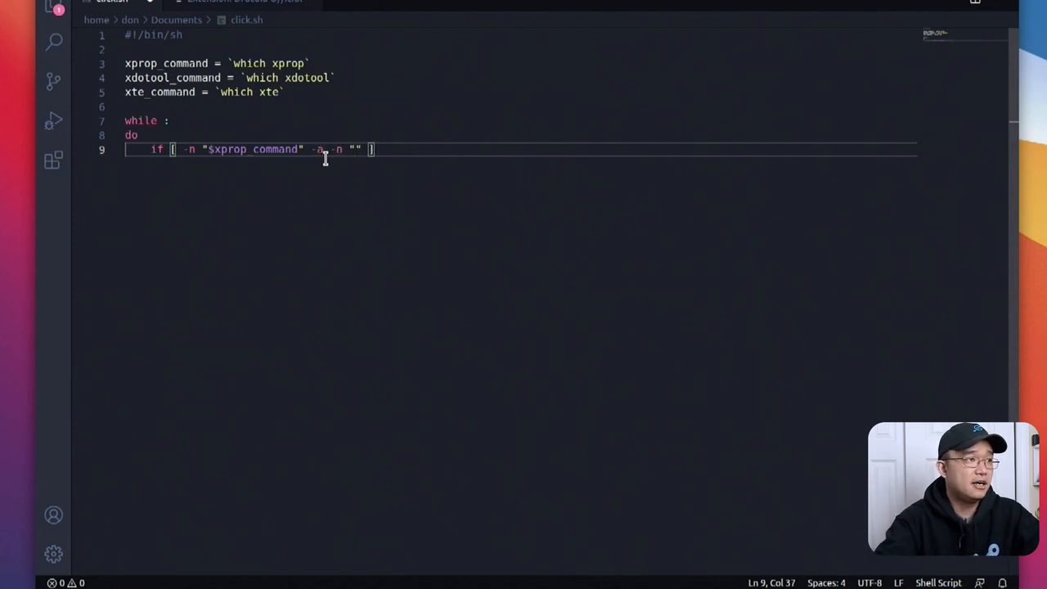
text(xdo)
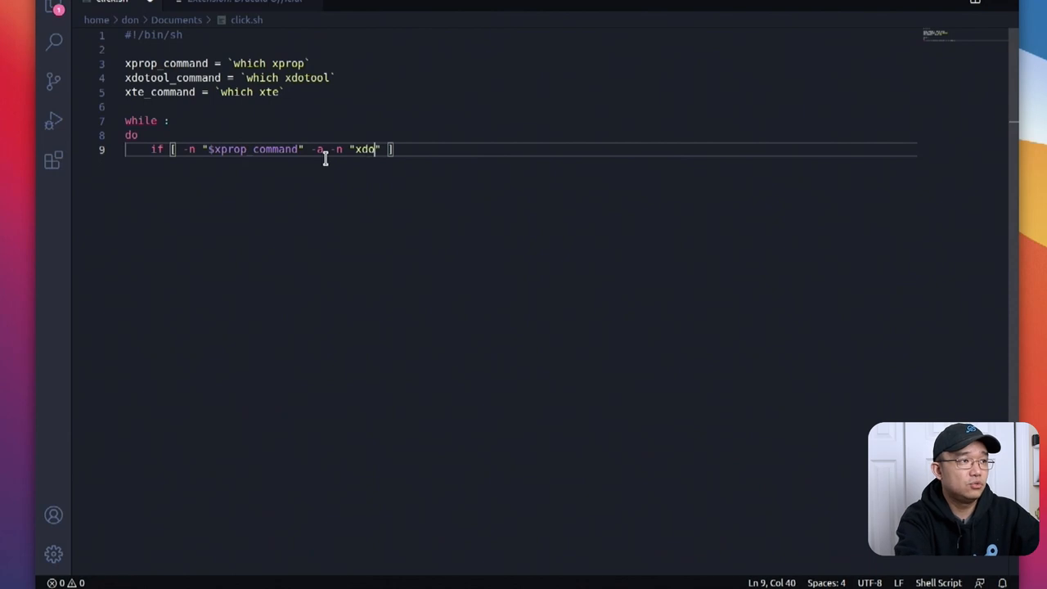
text(tool_command)
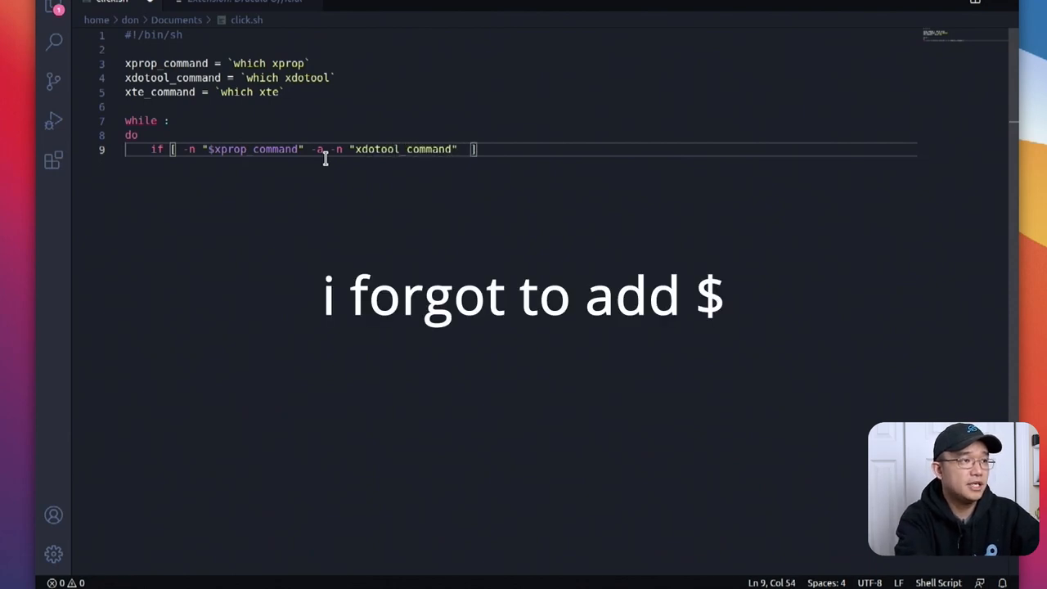
text(-a -n "xte_command)
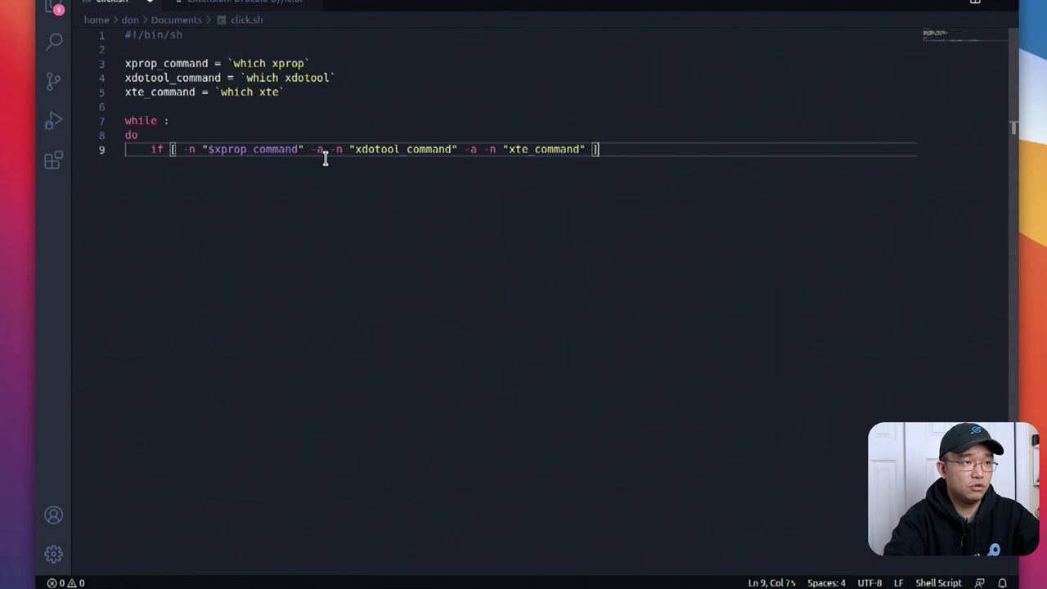
text(; thne)
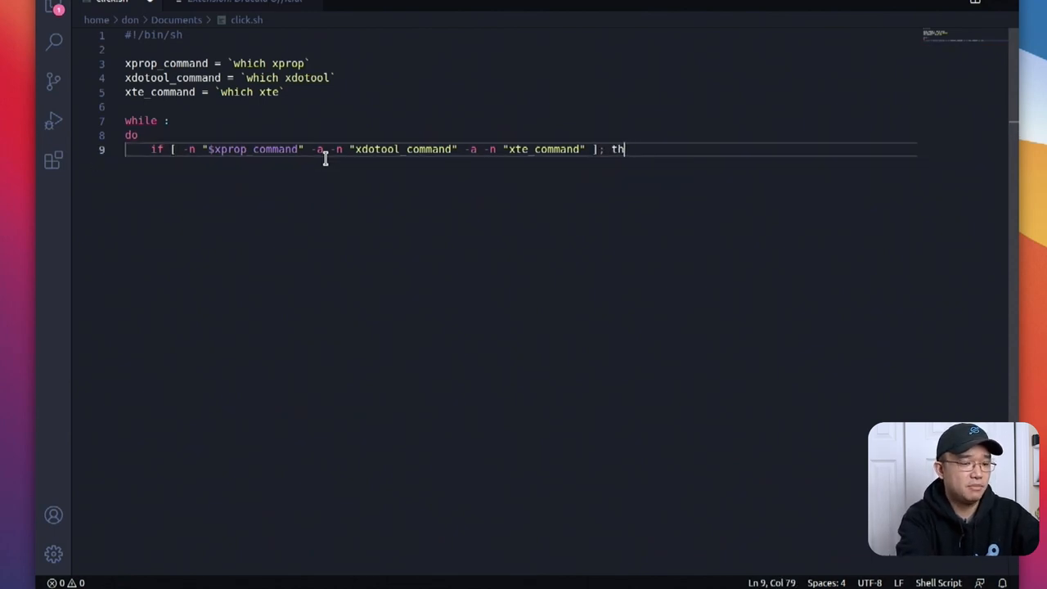
text(en)
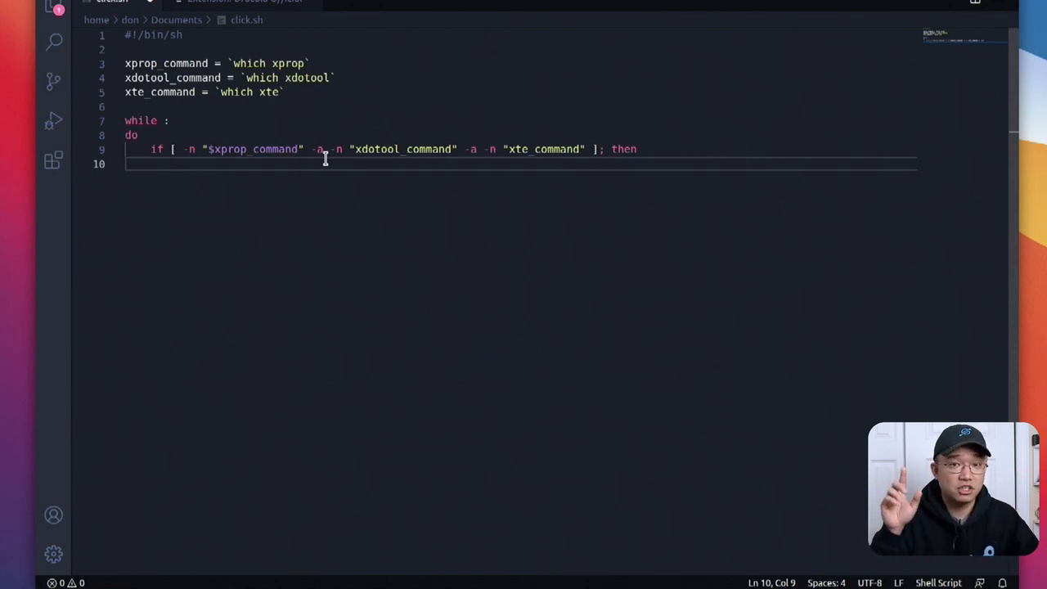
- Write active_window_id = `$xdotool_command getactivewindow` on line 10 and open line 11
text(active_)
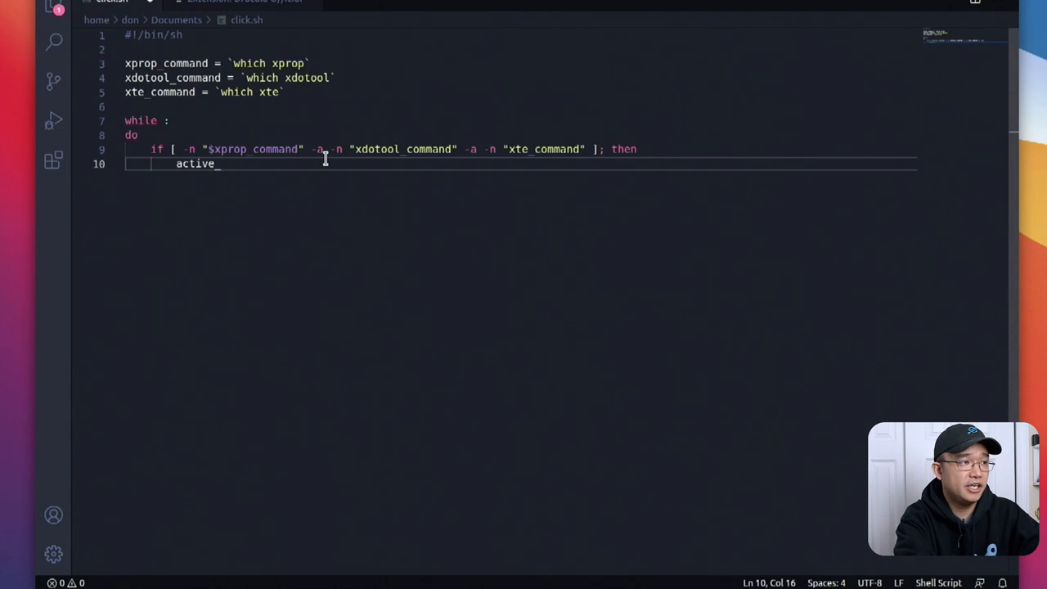
text(whin)
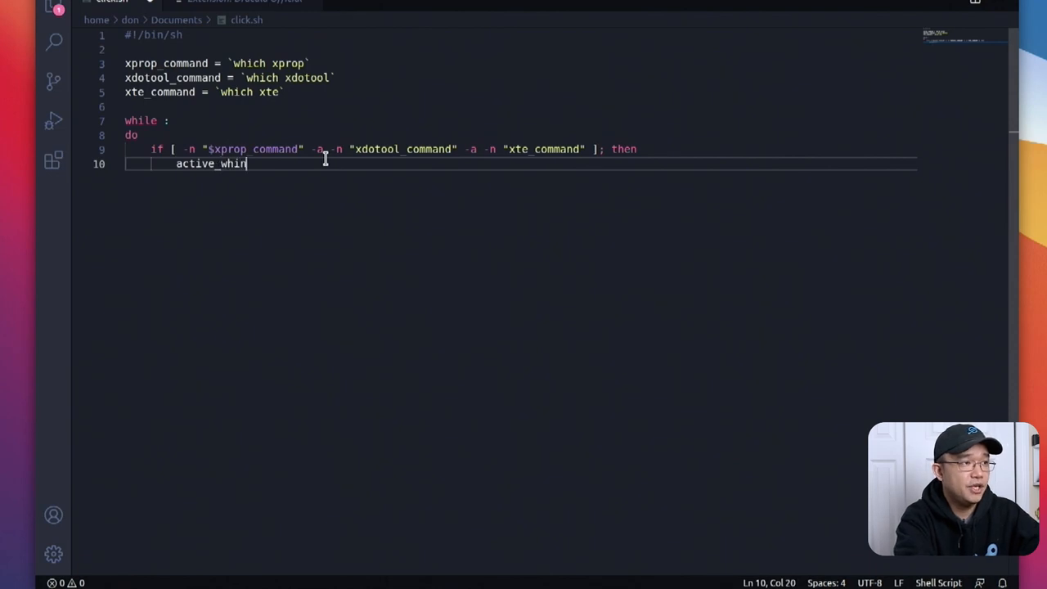
text(do)
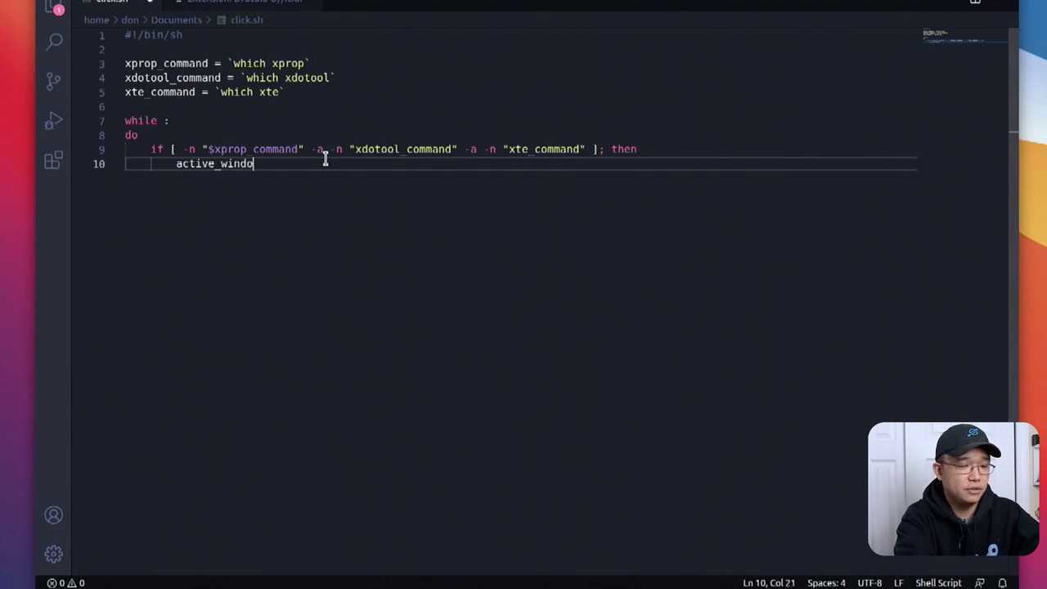
text(w_id)
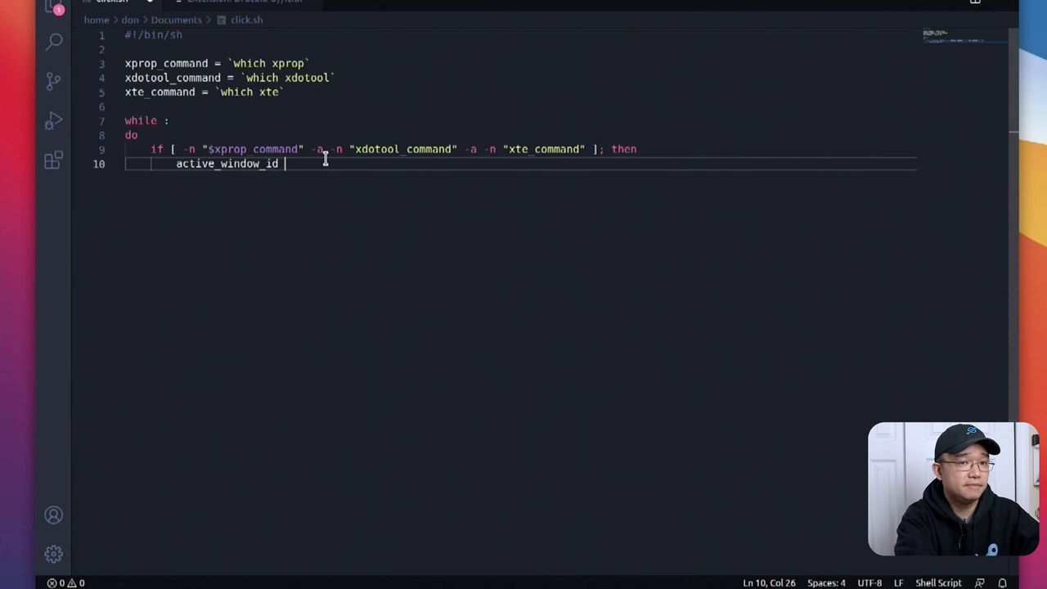
text(=)
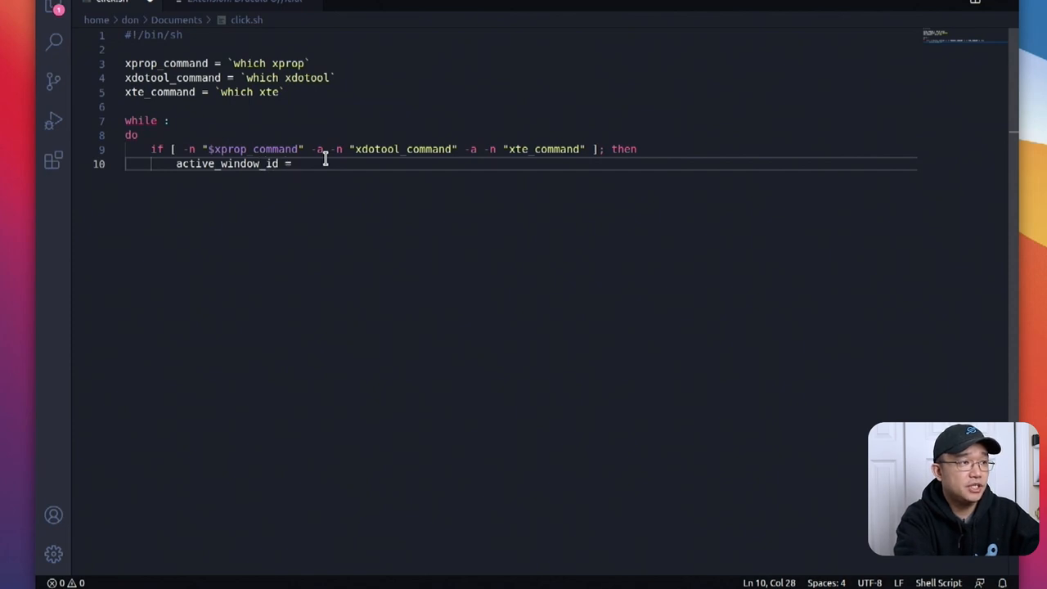
text(`$x)
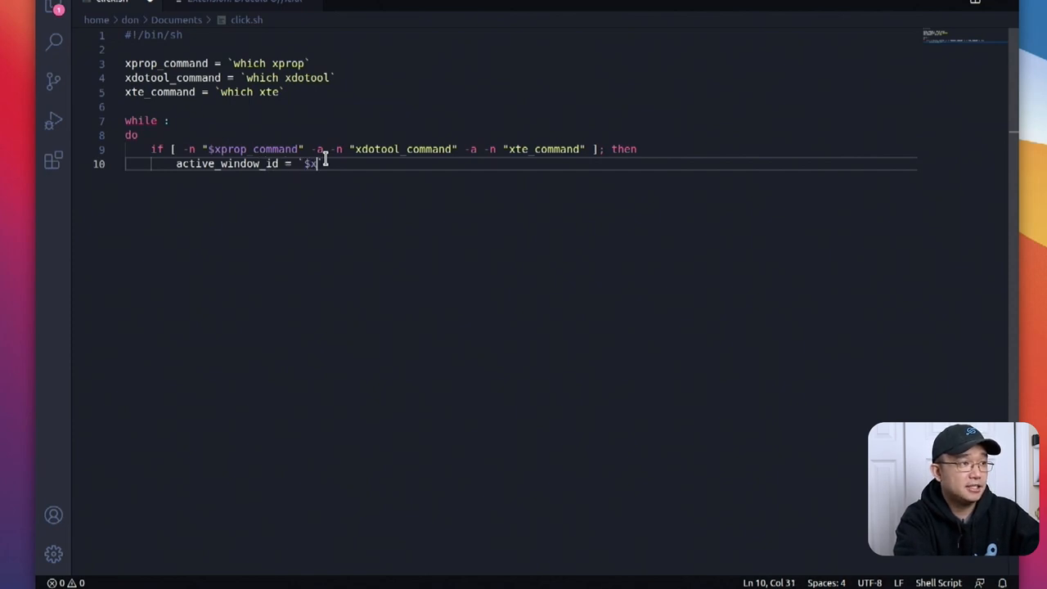
text(dotool)
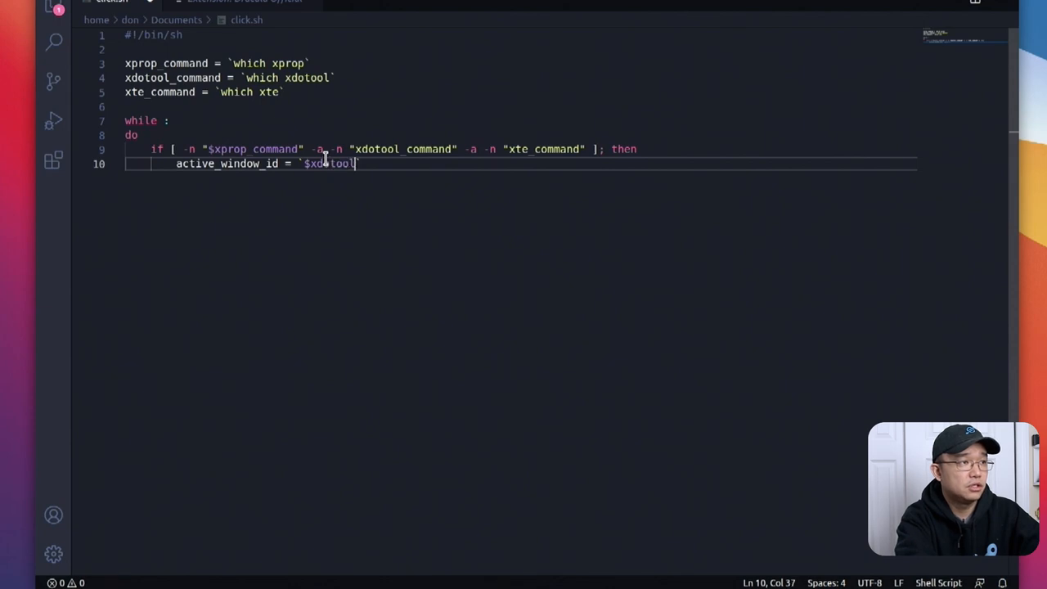
text(_command)
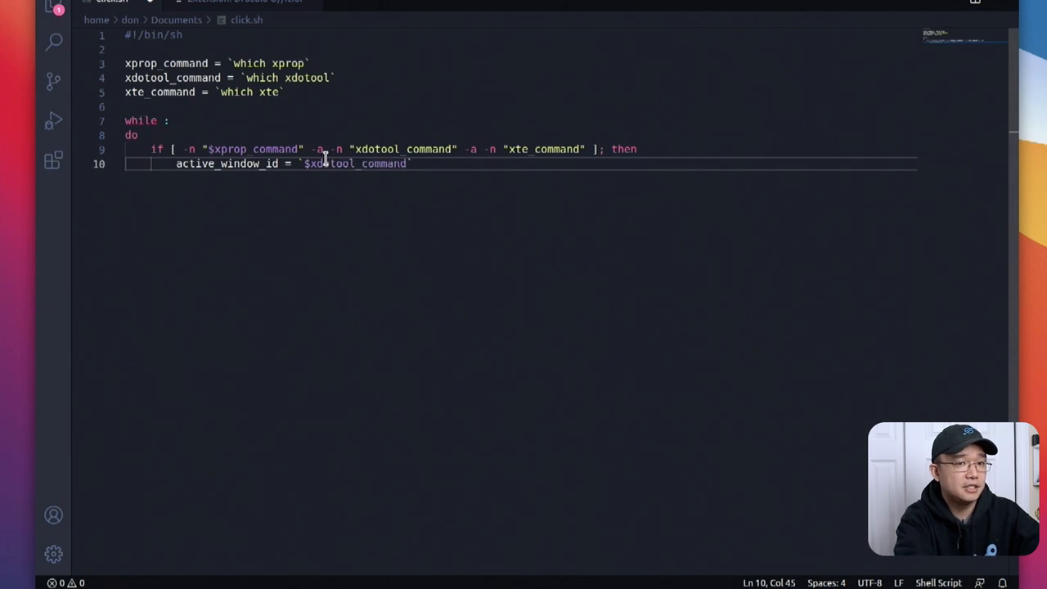
text(geta)
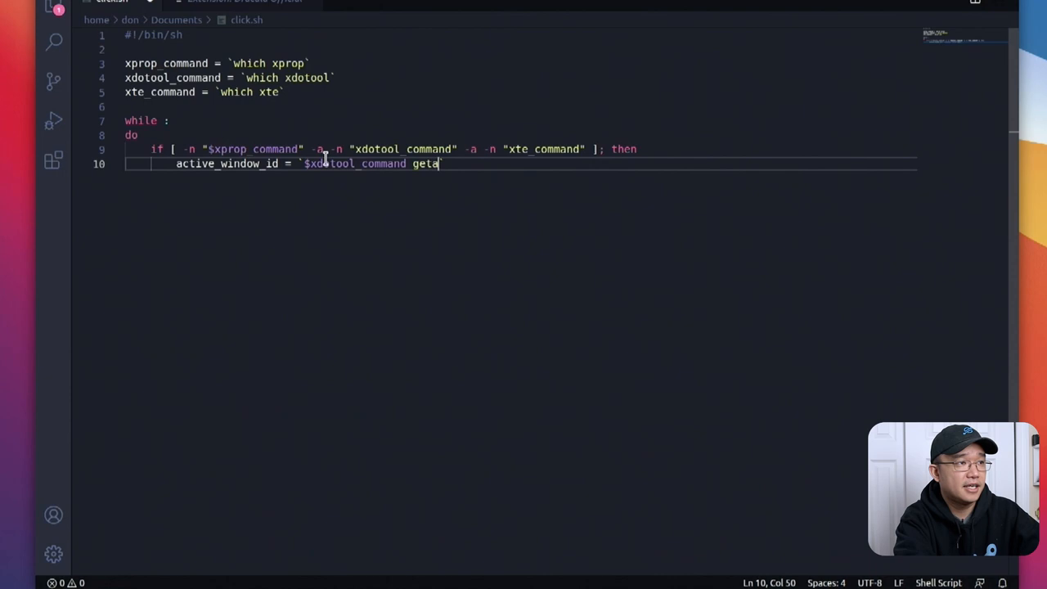
text(ctivewindow)
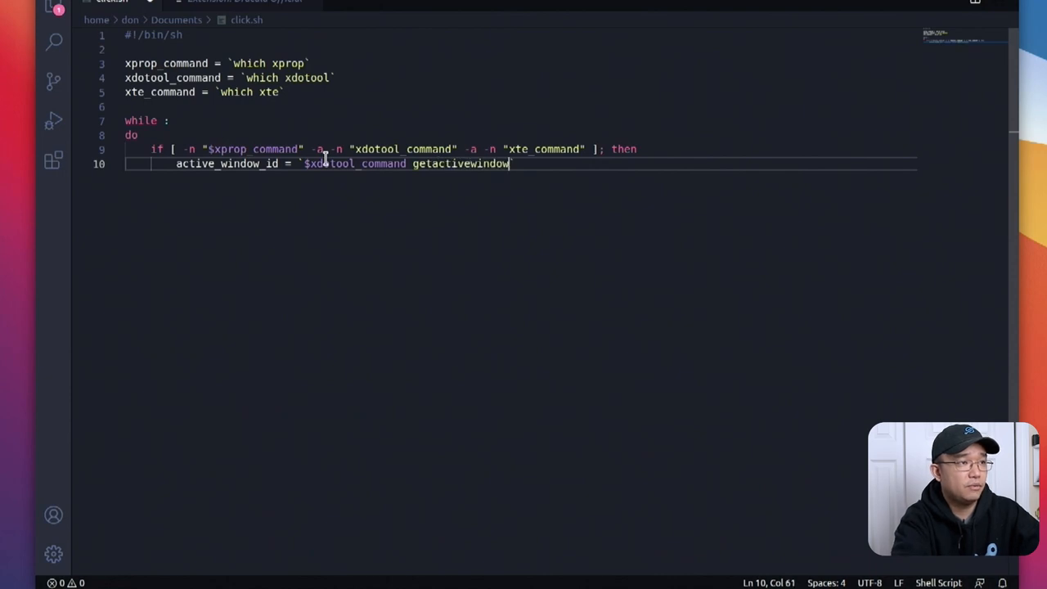
key(Enter)
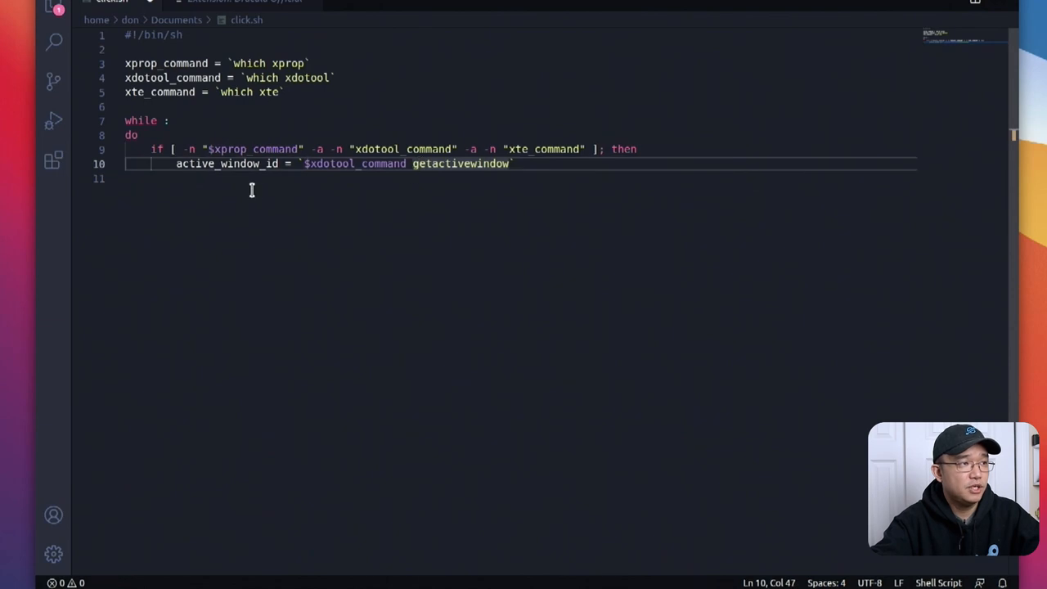
click(178, 164)
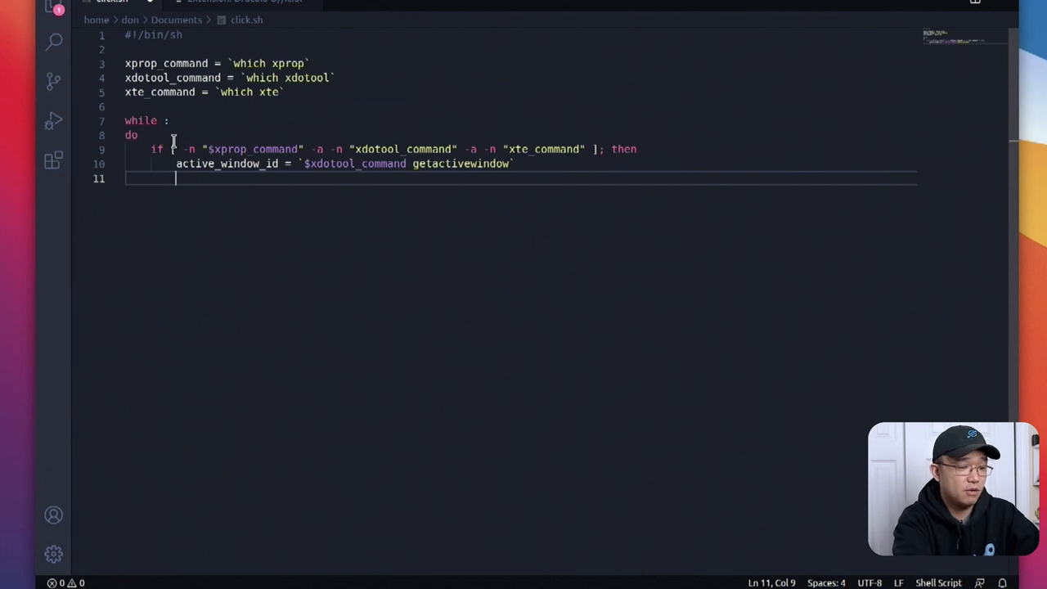
- Write window_class = `$xprop_command -id $active_window_id | sed -n -e ...` on line 11
text(window_cl)
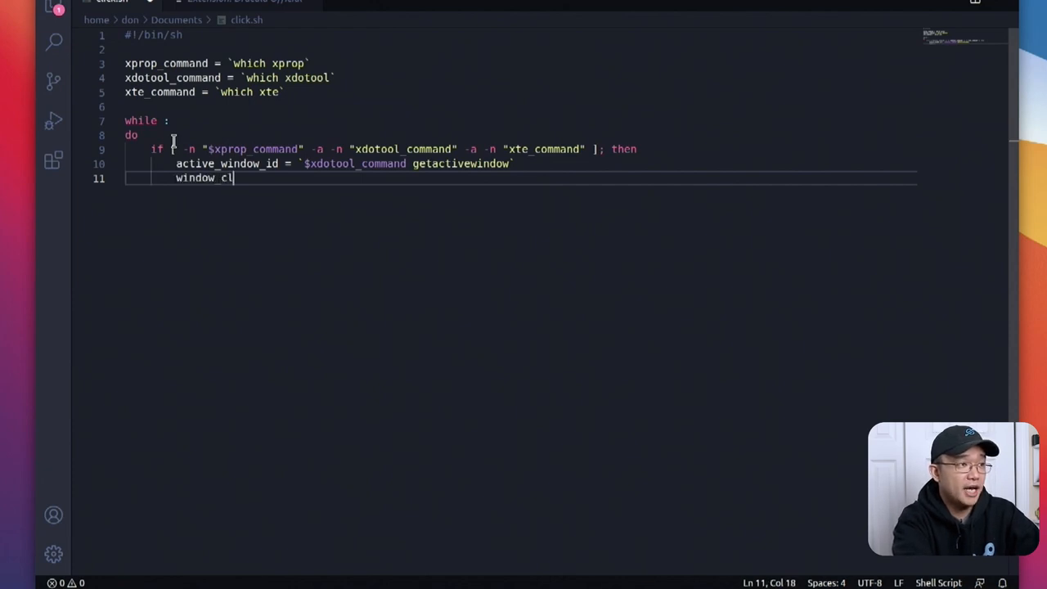
text(ass =)
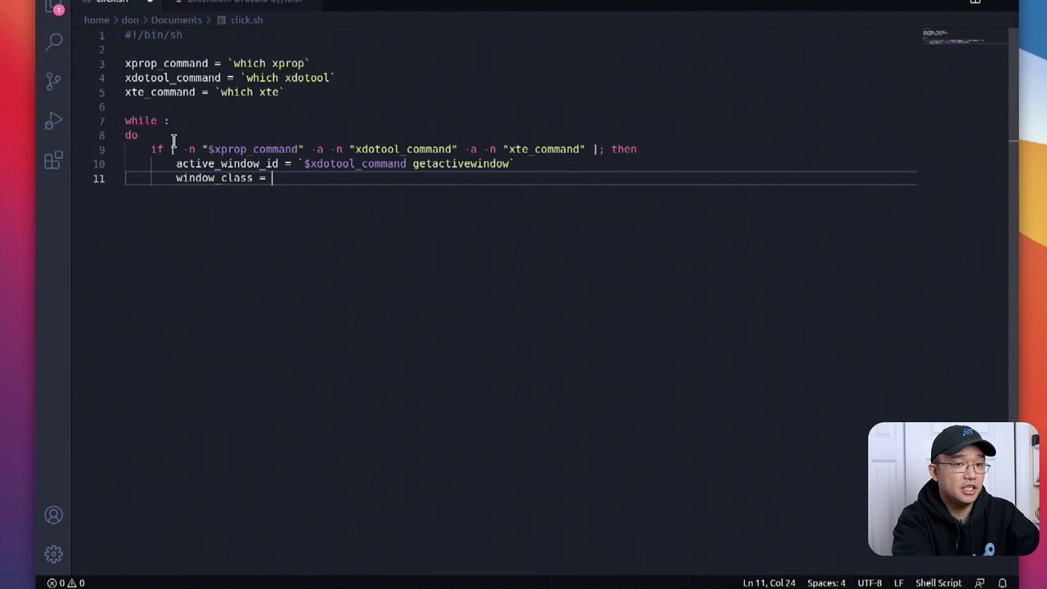
text(`$)
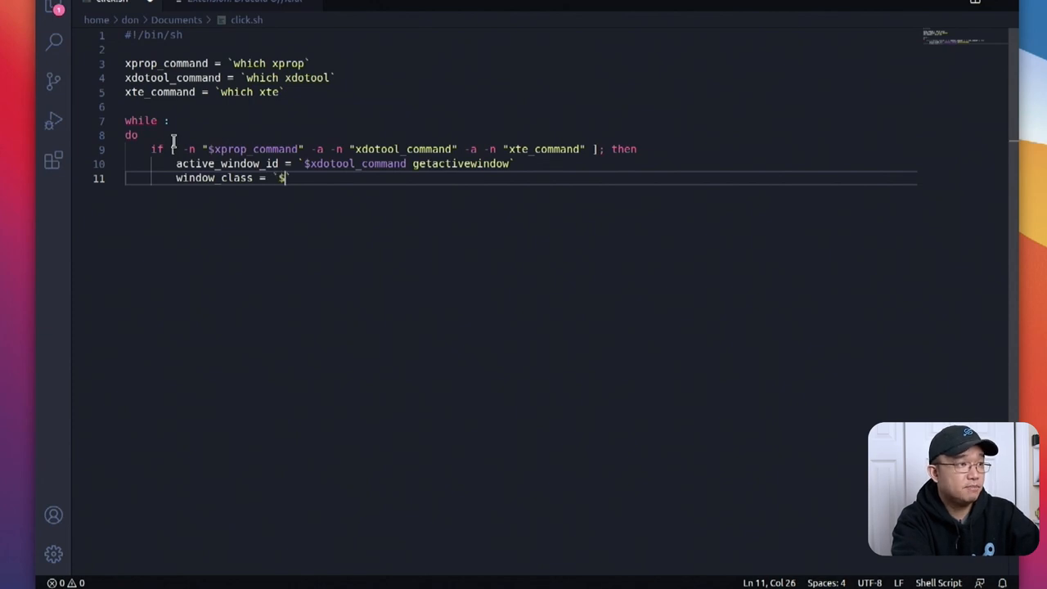
text(xpro)
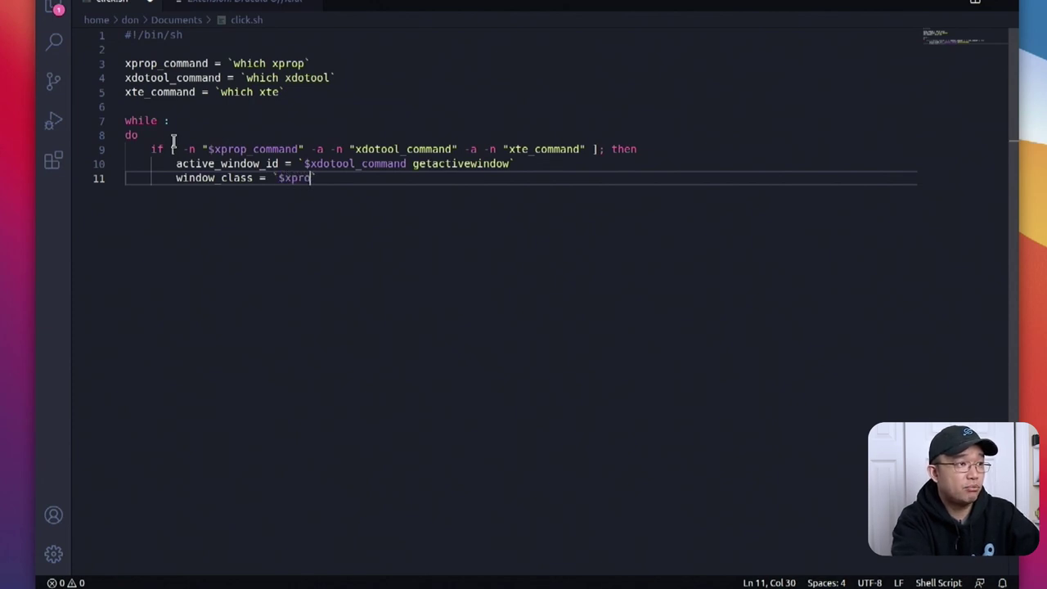
text(_command)
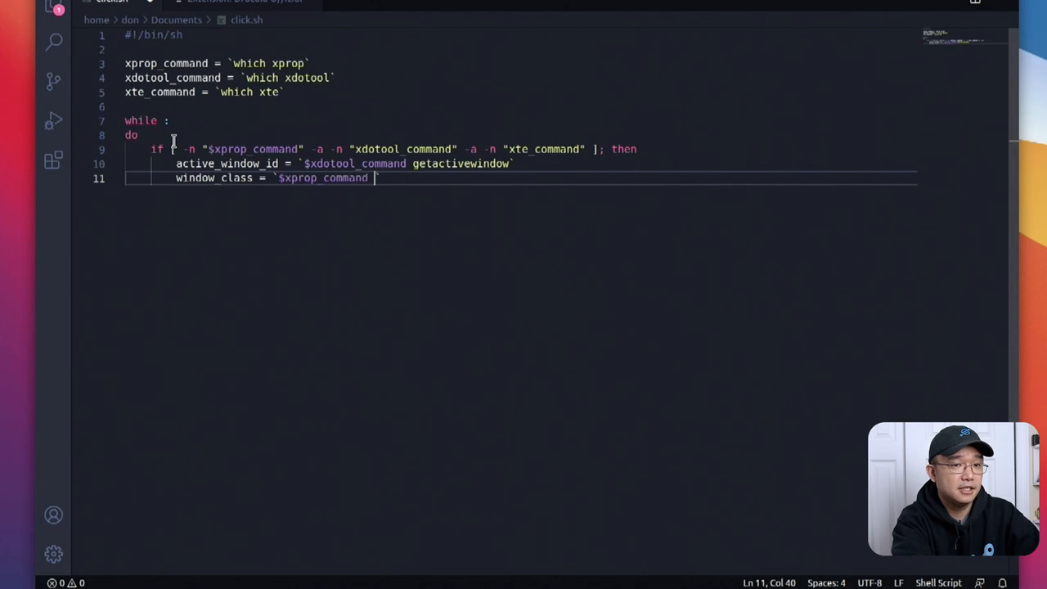
text(-id)
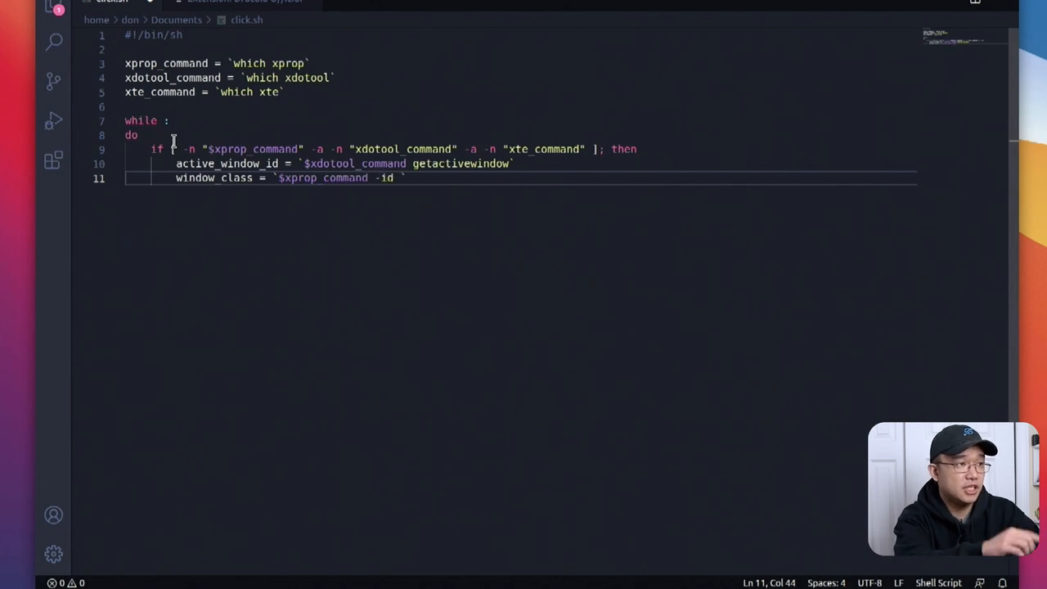
text($)
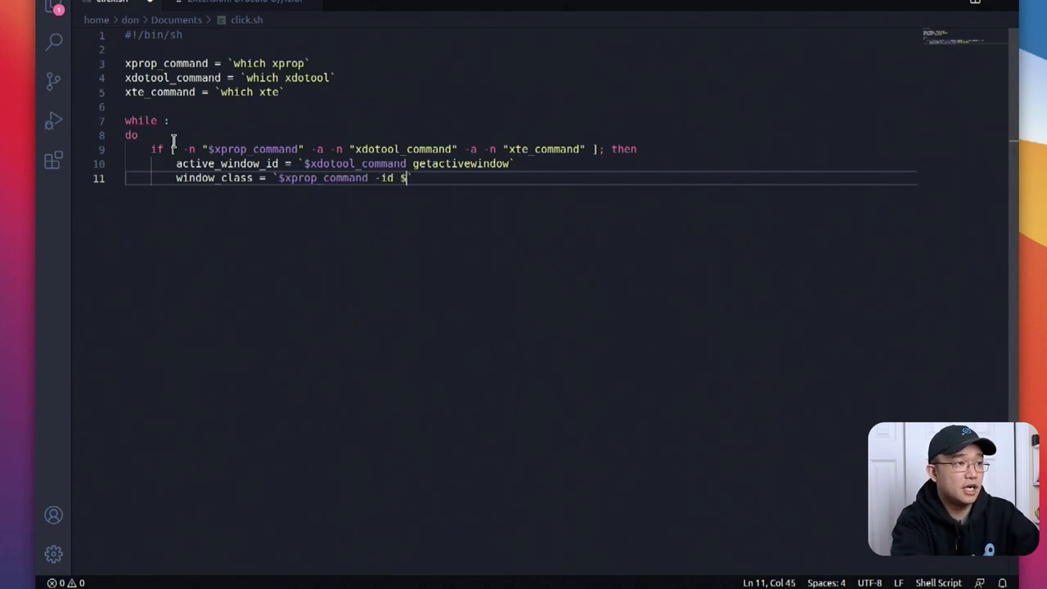
text(active)
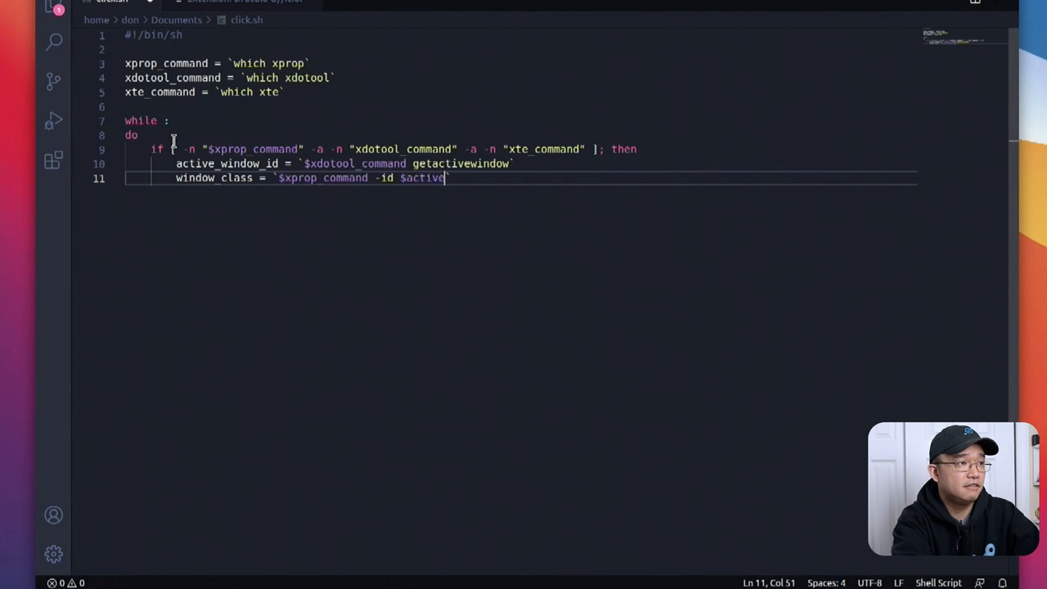
text(_window_id |)
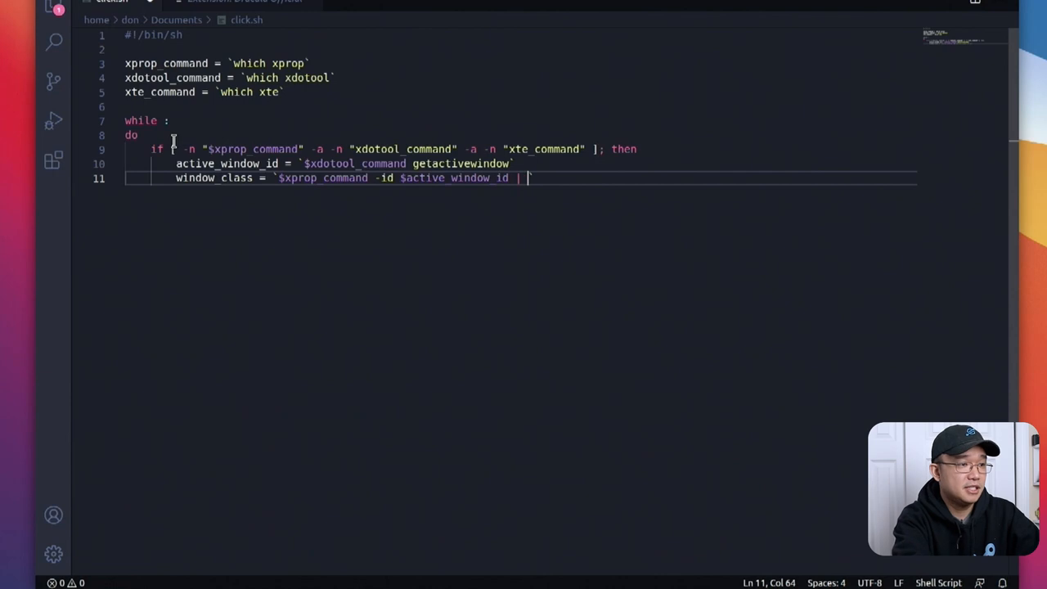
text(sed)
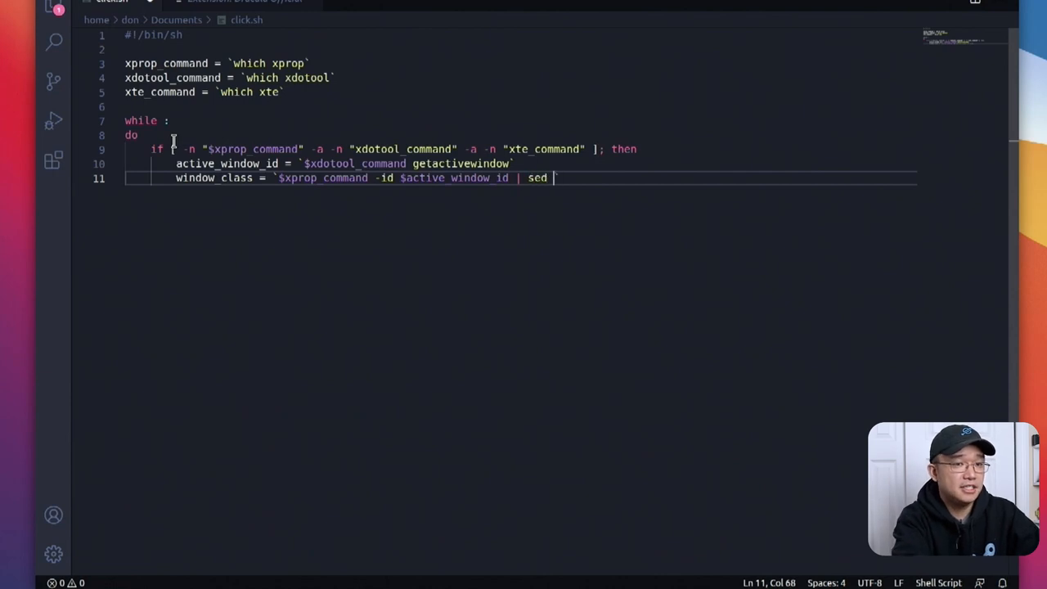
text(-n -e "s/^WM_CLASS(STRING).*"(.*)", ".*"/\1/ p)
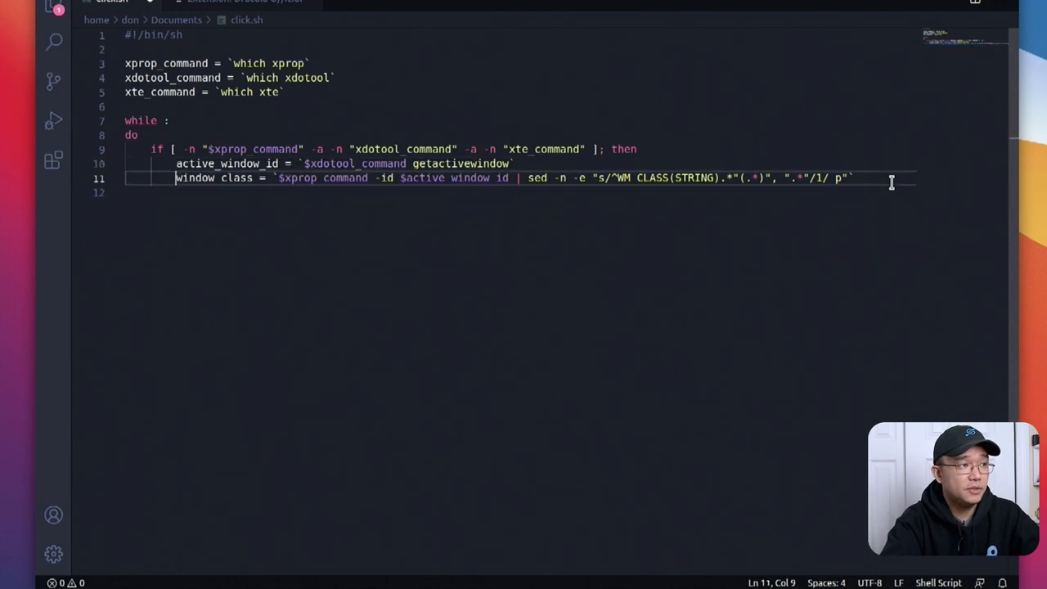
key(Enter)
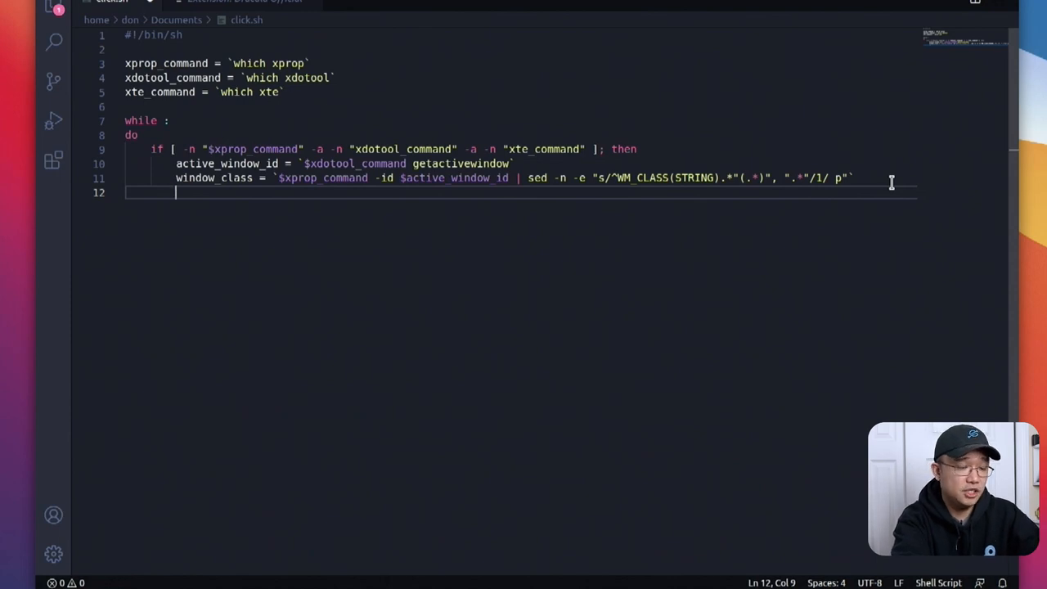
- Add if [ "$window_class" = "scrcpy" ] running $xte_command "mouseclick 1", closed with fi
text(if [ "$windo"])
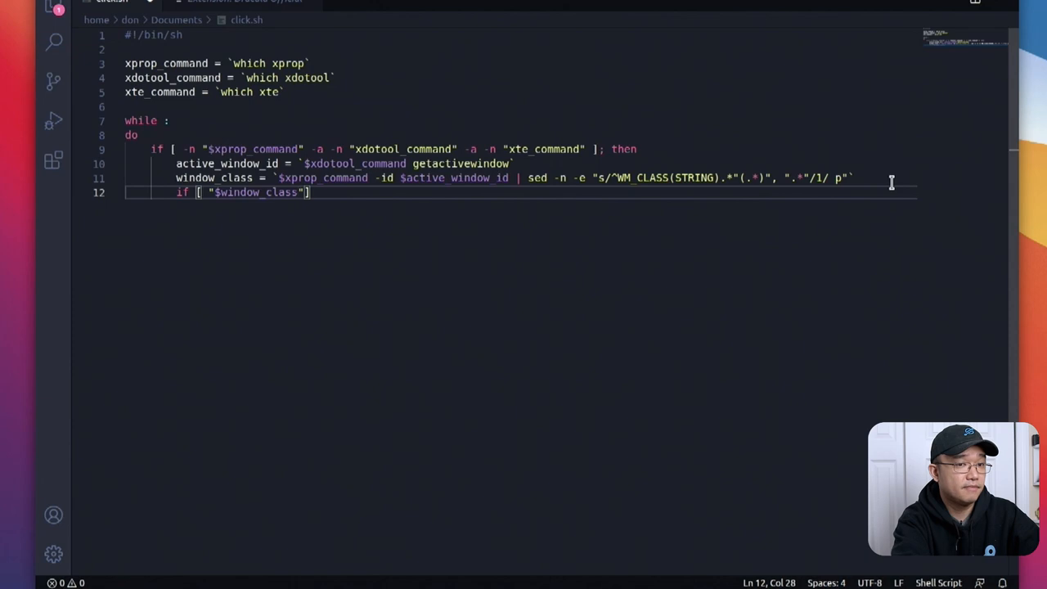
text(= "")
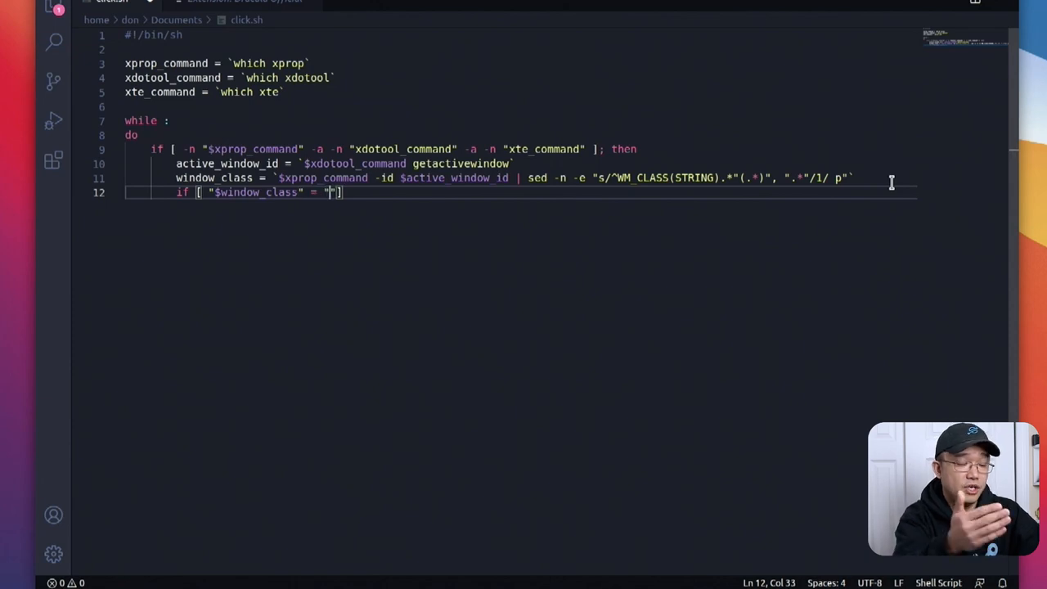
text(scrcpy)
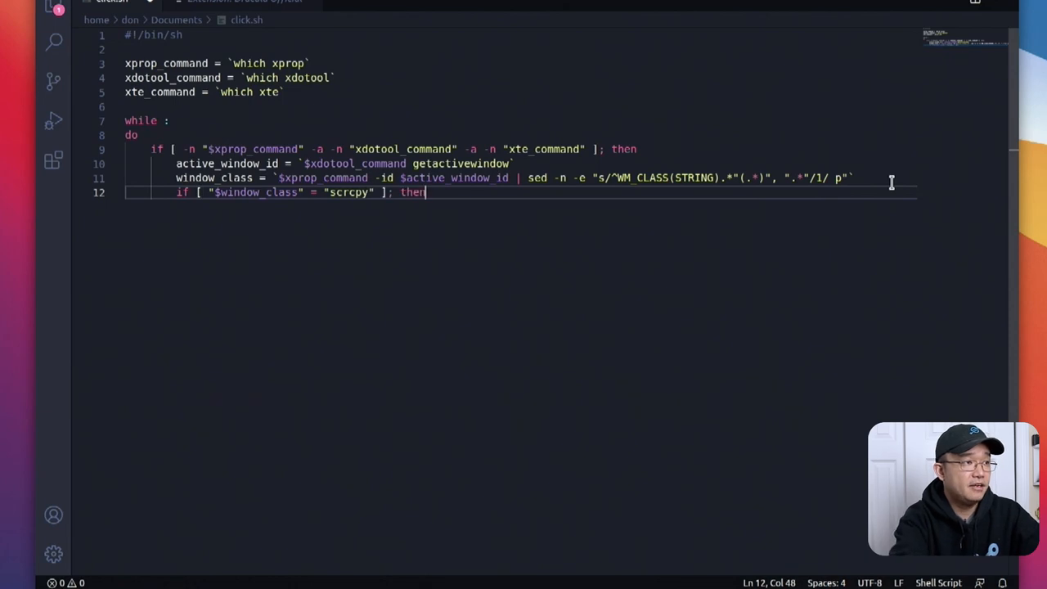
key(Enter)
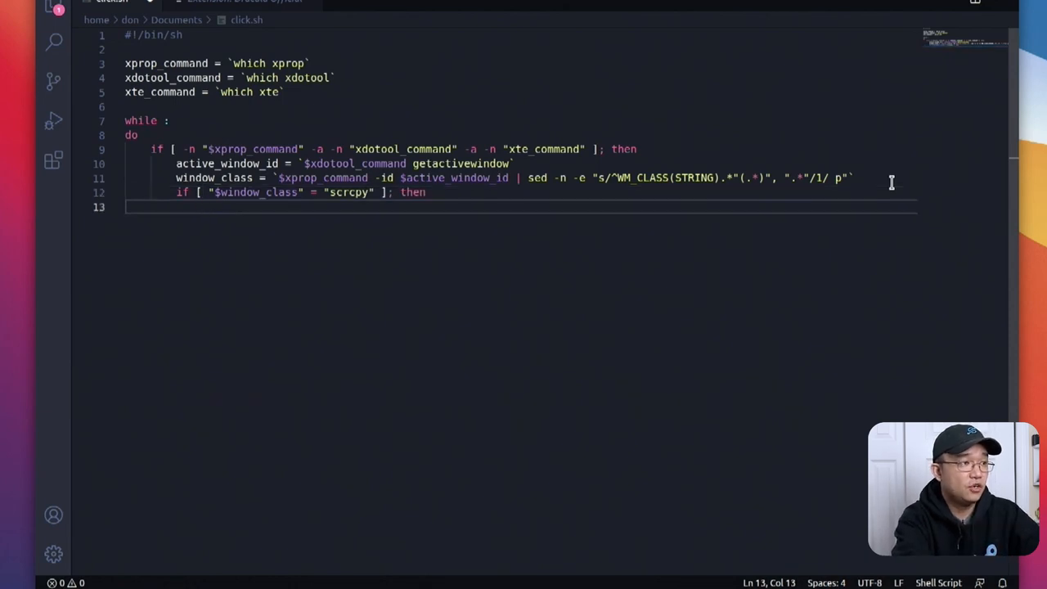
text($)
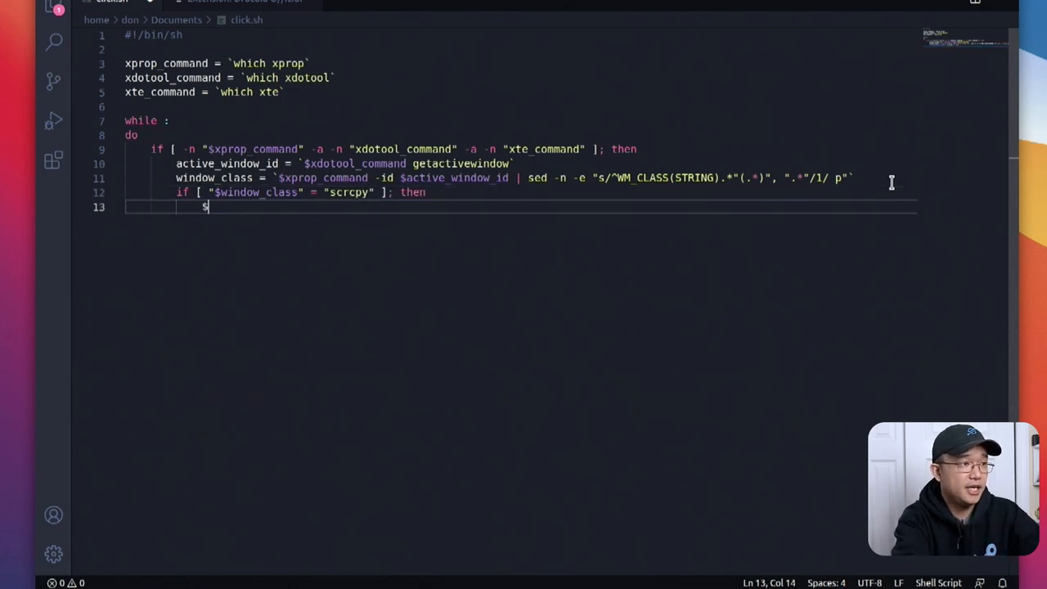
text(xte_command "mouse)
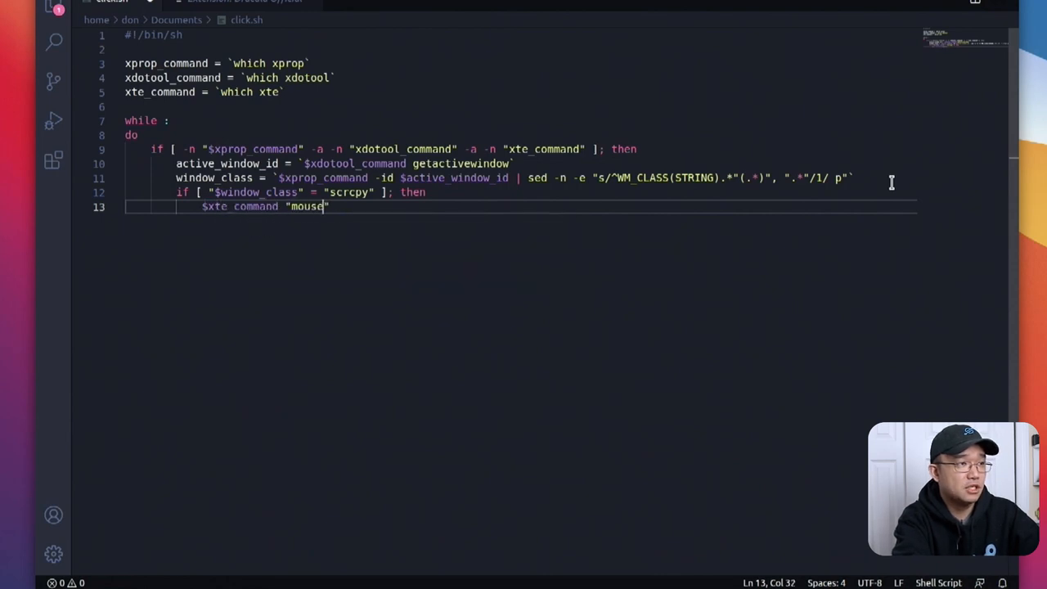
text(click 1)
text(f)
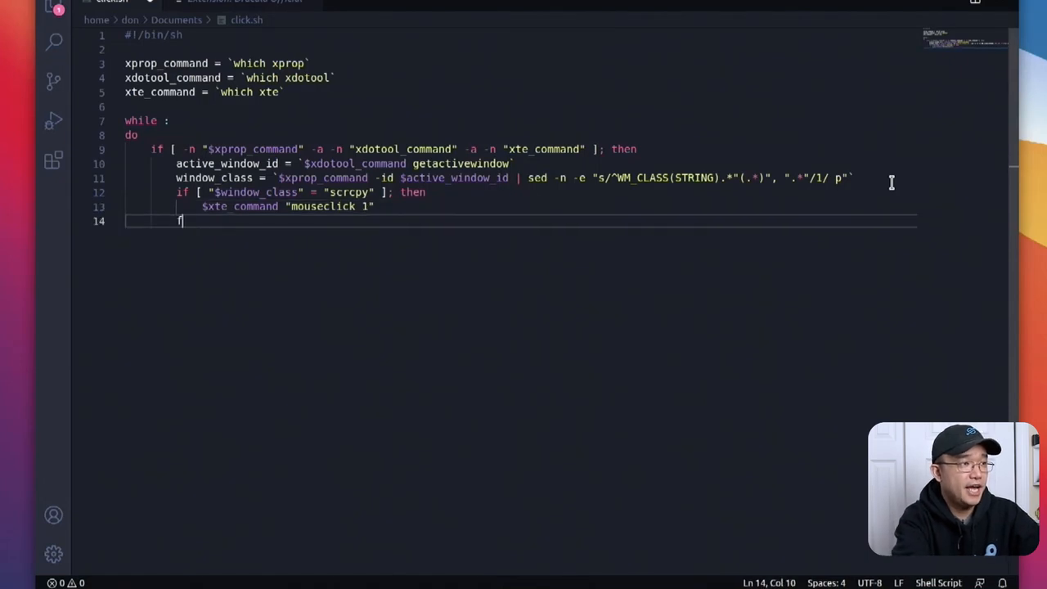
text(i)
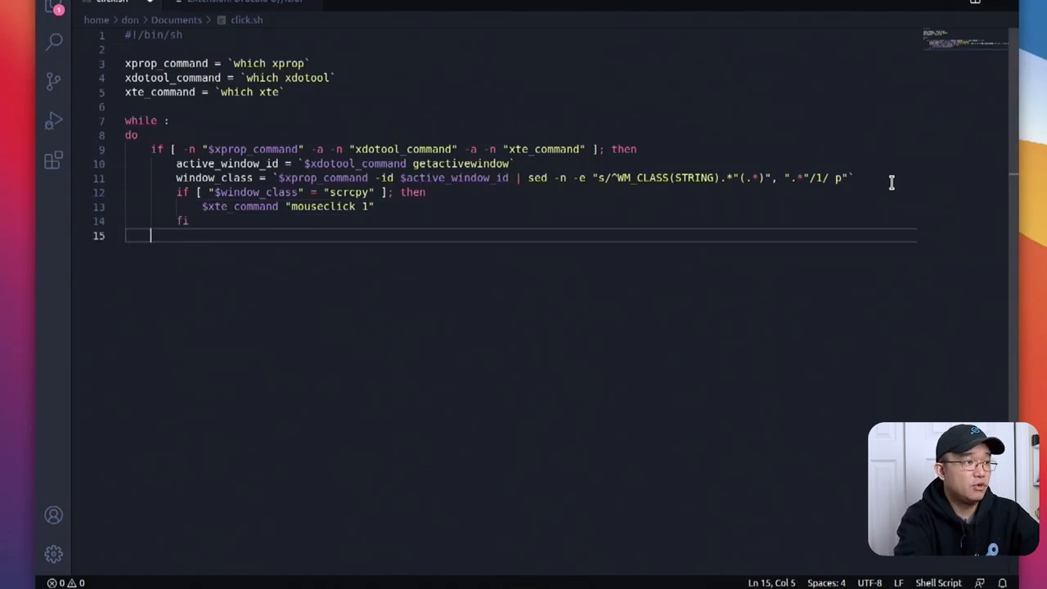
text(fi)
text(done)
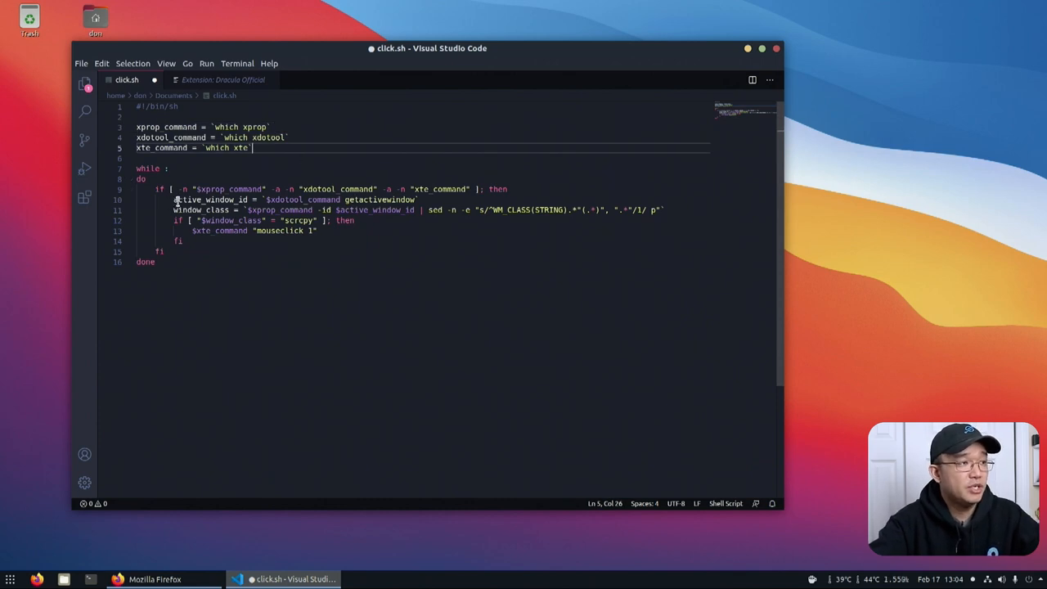
- Select the active_window_id assignment in click.sh and bring up a Firefox window
click(174, 200)
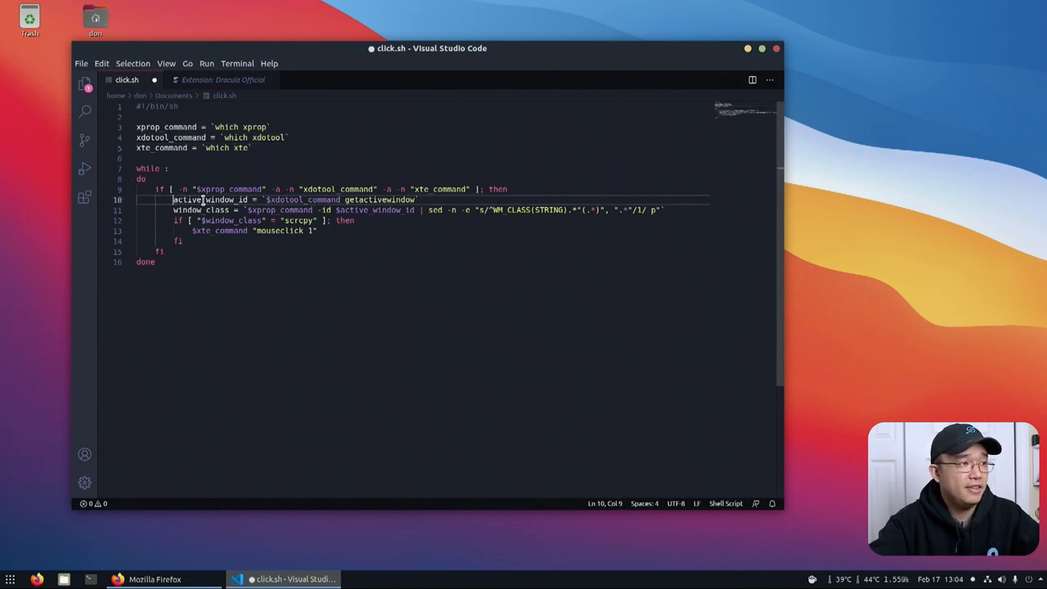
drag(173, 200, 419, 200)
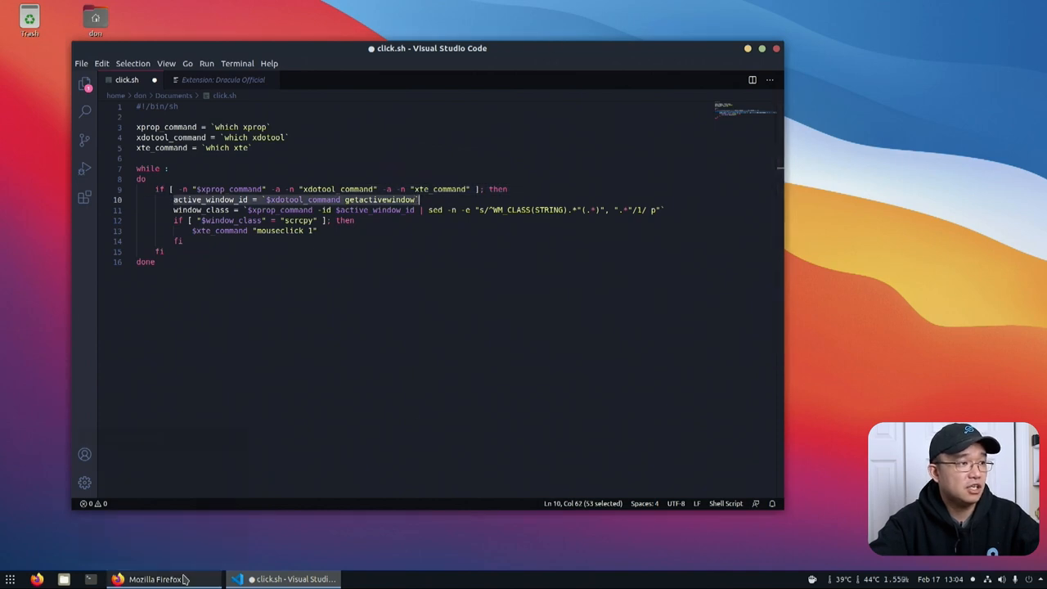
click(150, 578)
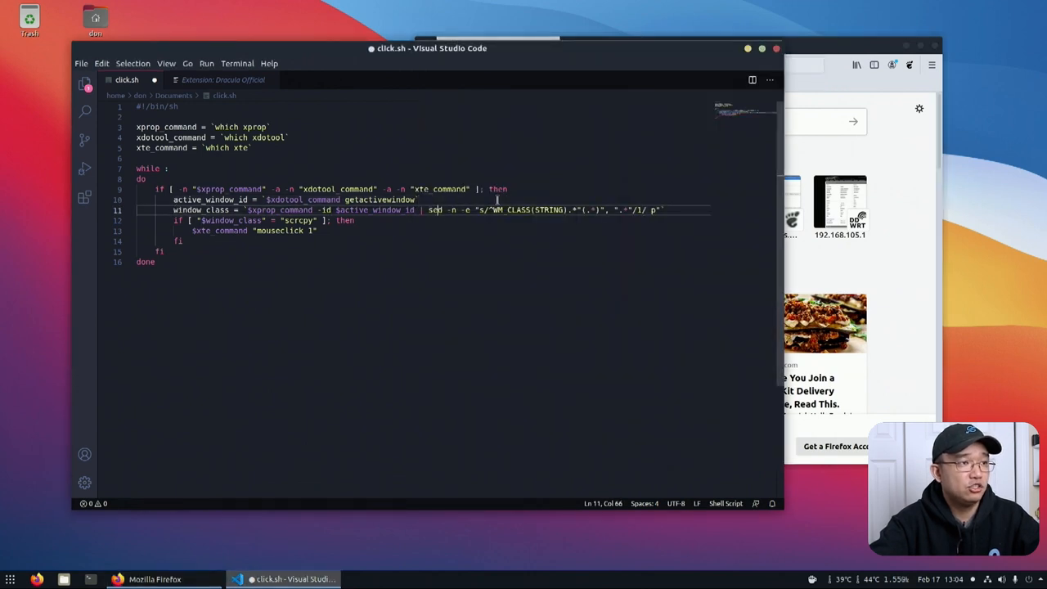
drag(493, 210, 566, 210)
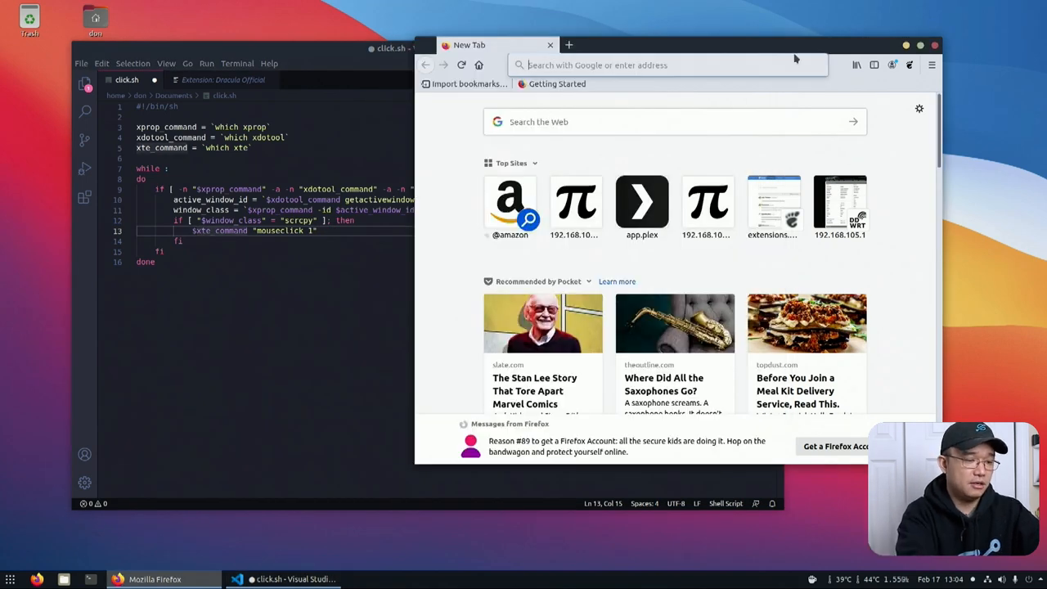
- Search 'xte mouse' and open the xte(1) Linux man page at its Commands list
text(xte mouse)
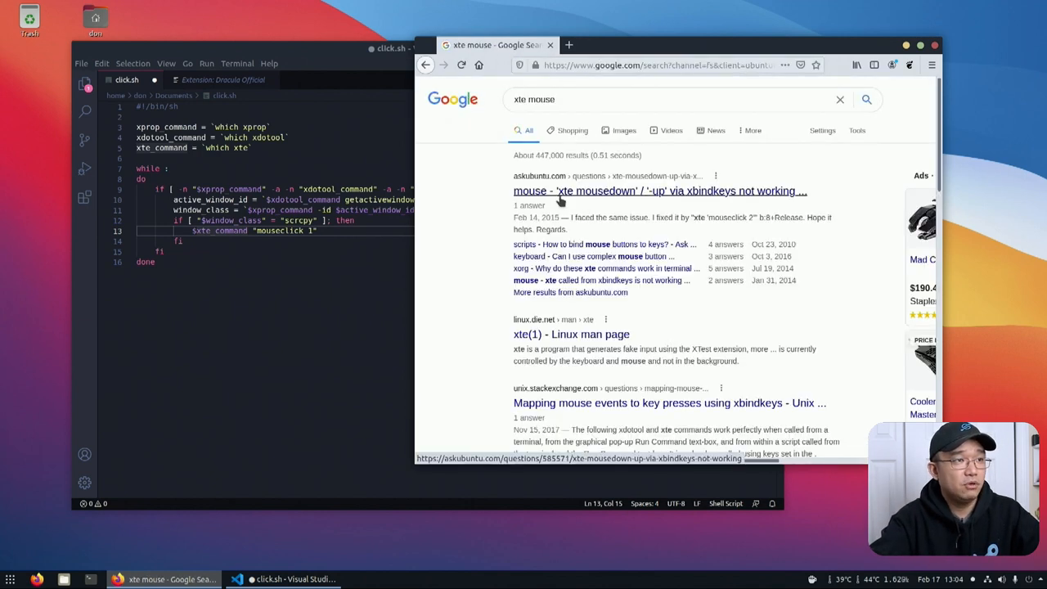
scroll(down, 3)
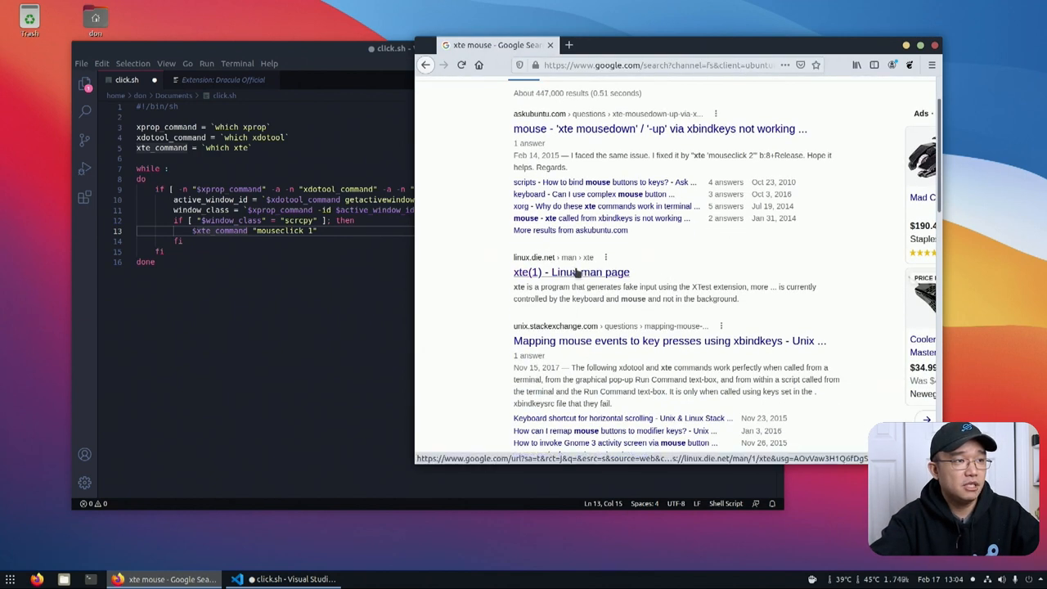
click(573, 272)
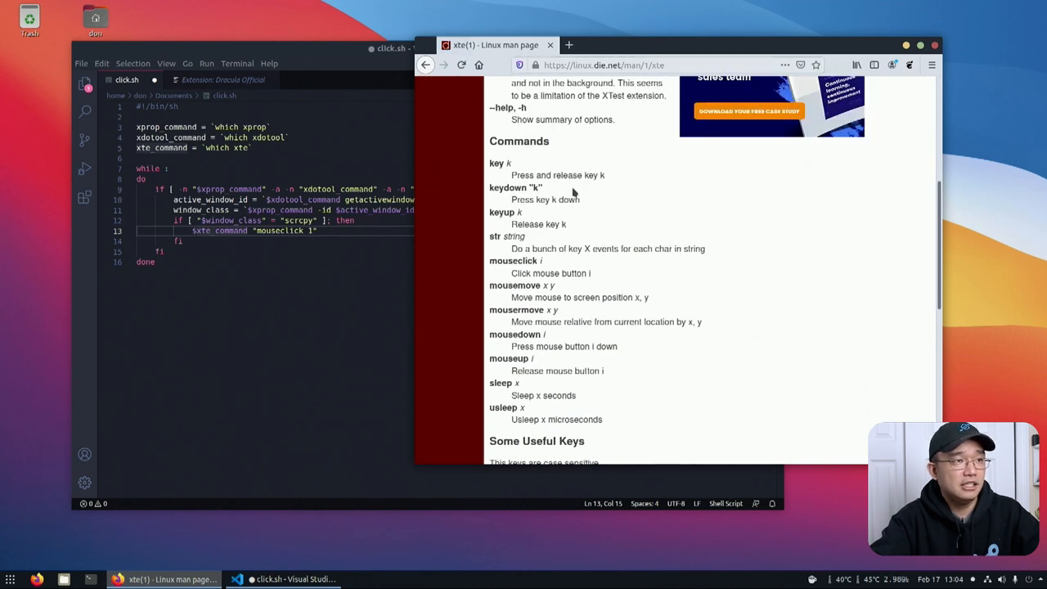
mouse_move(508, 163)
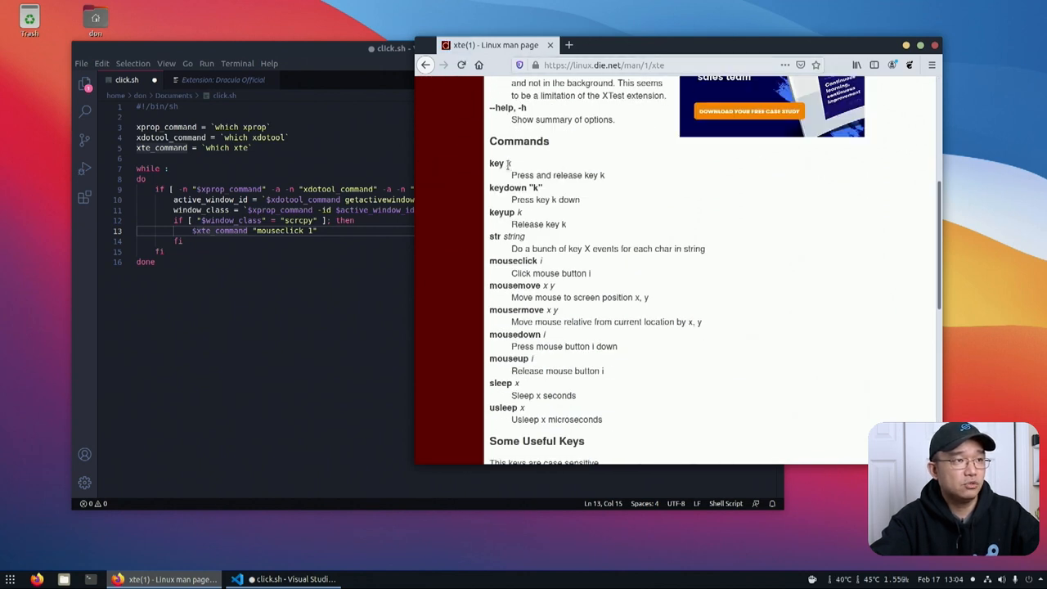
mouse_move(499, 213)
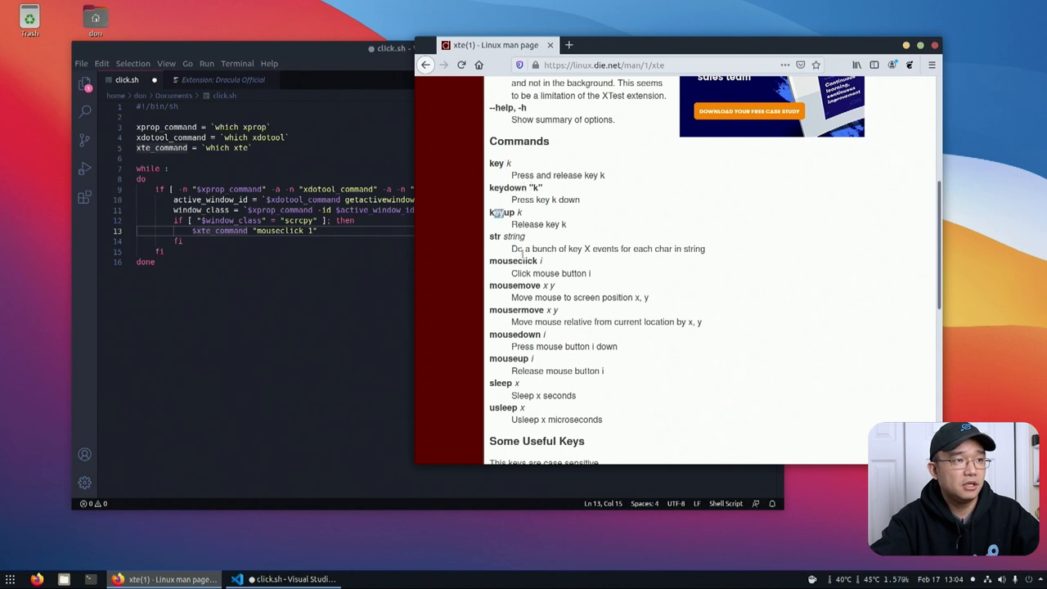
scroll(down, 3)
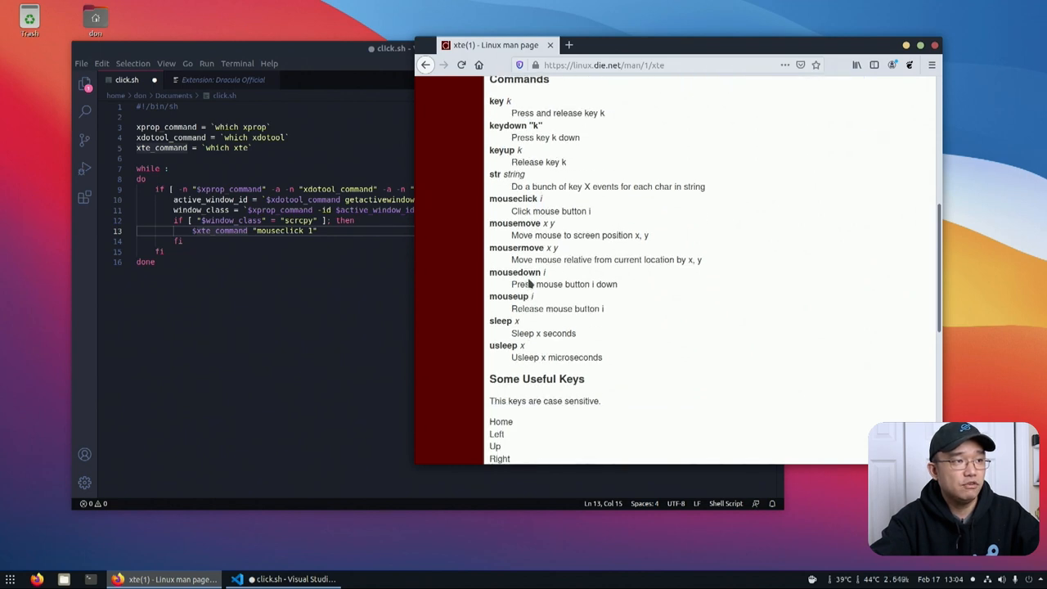
mouse_move(585, 255)
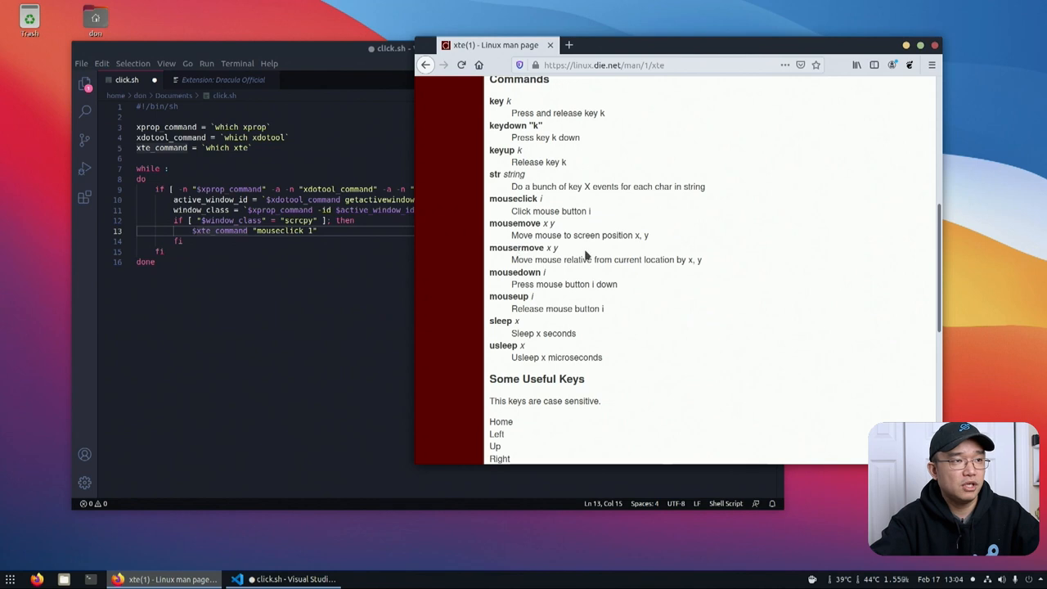
double_click(514, 272)
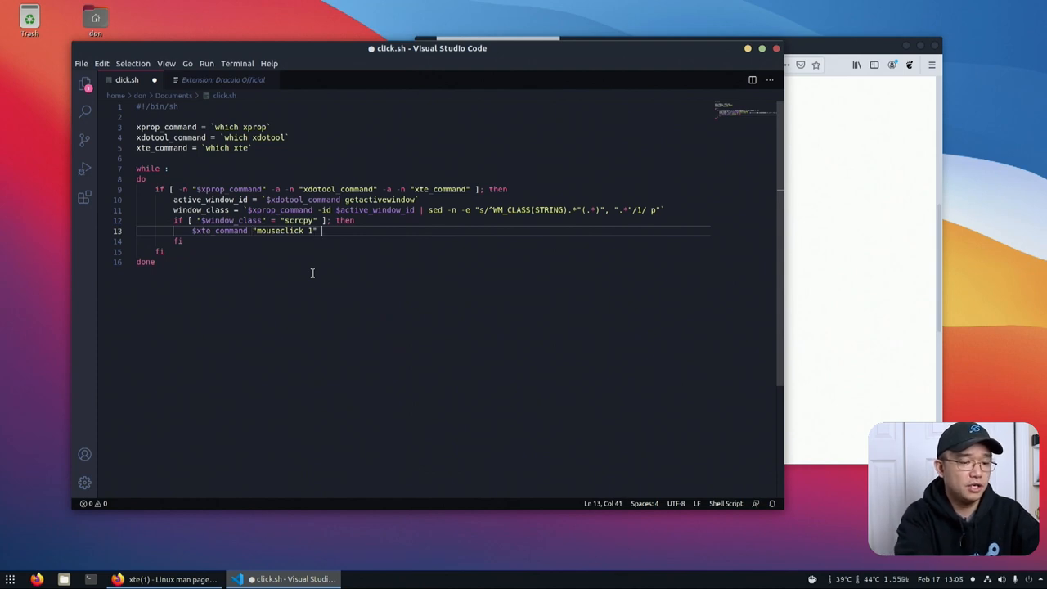
- Try adding "sleep 1" "mouseclick 1" to the xte call, remove it, and raise the man page
text("sleep 1" "mo)
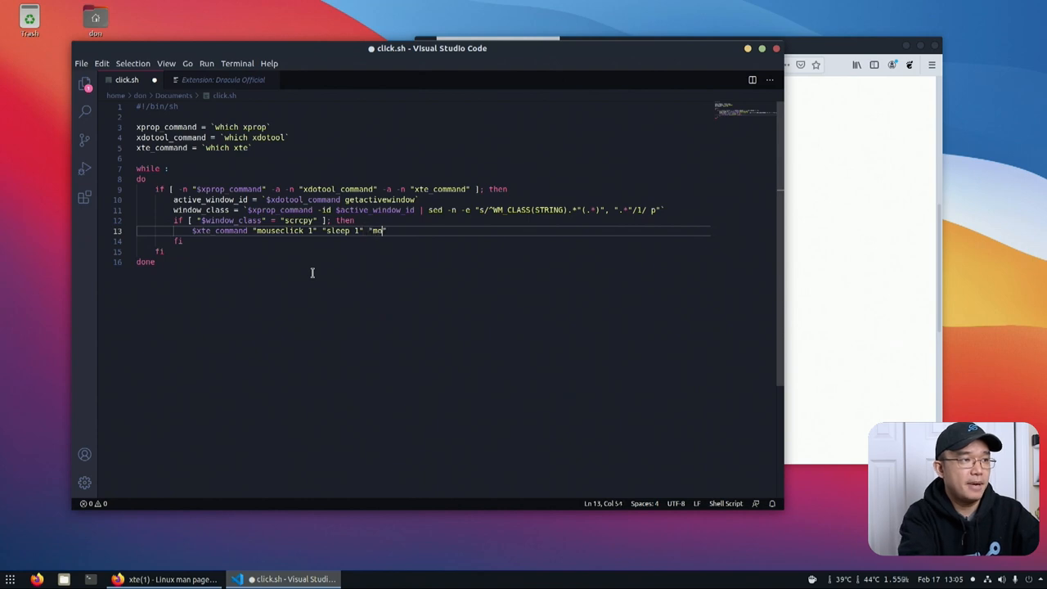
text(useclick 1)
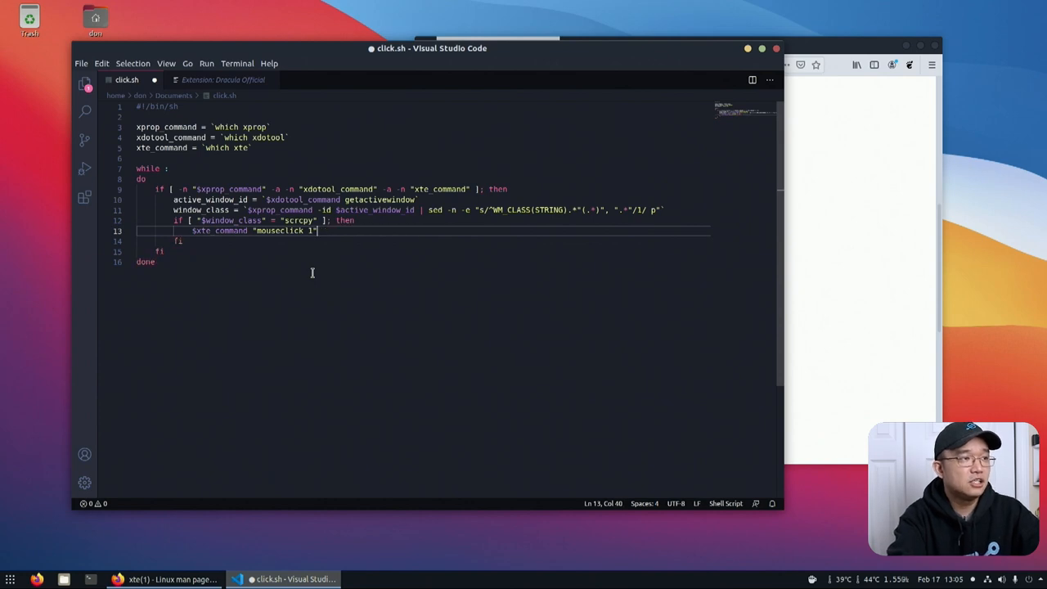
click(160, 576)
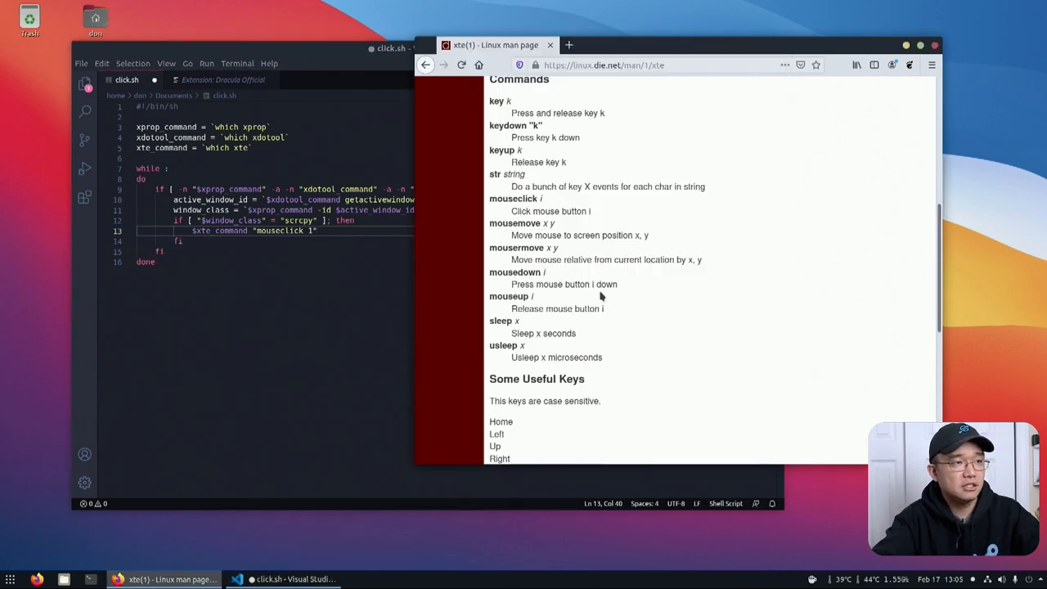
scroll(up, 3)
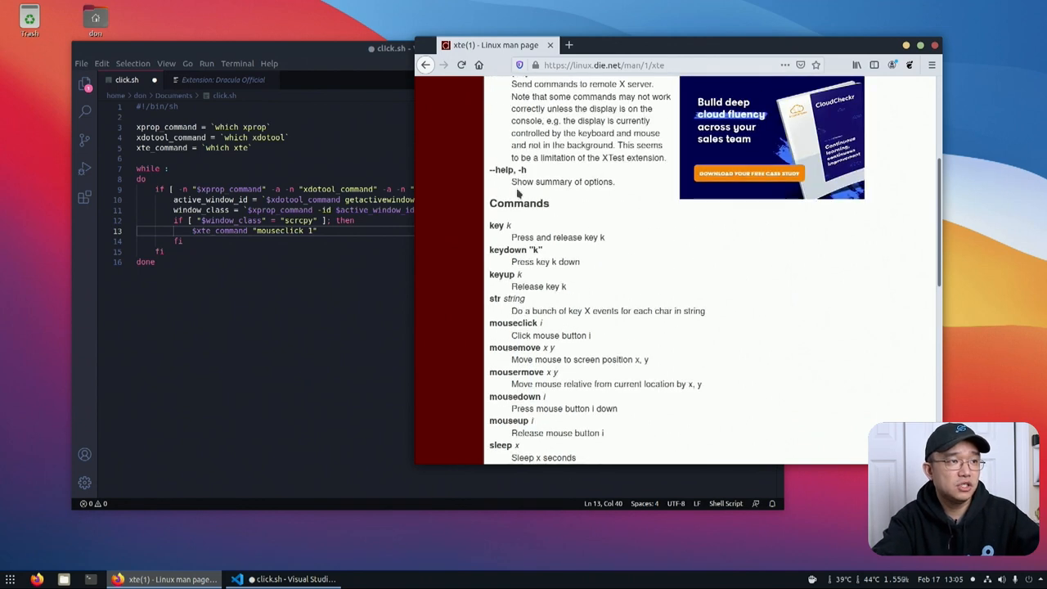
drag(521, 286, 525, 298)
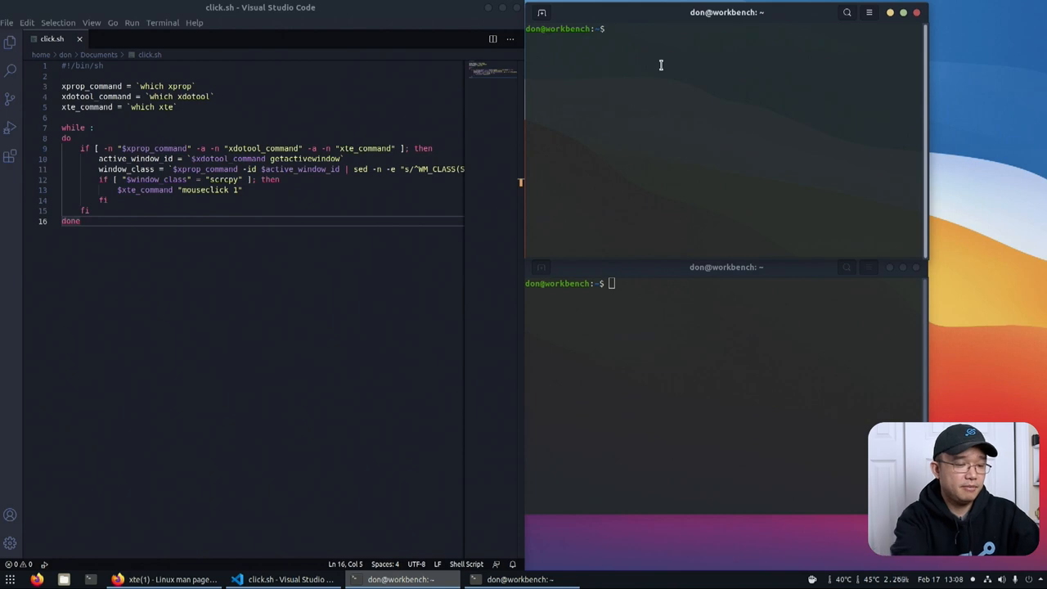
- Run scrcpy, move the second terminal over the editor, and start typing 'sudo apt install'
text(scrcpy)
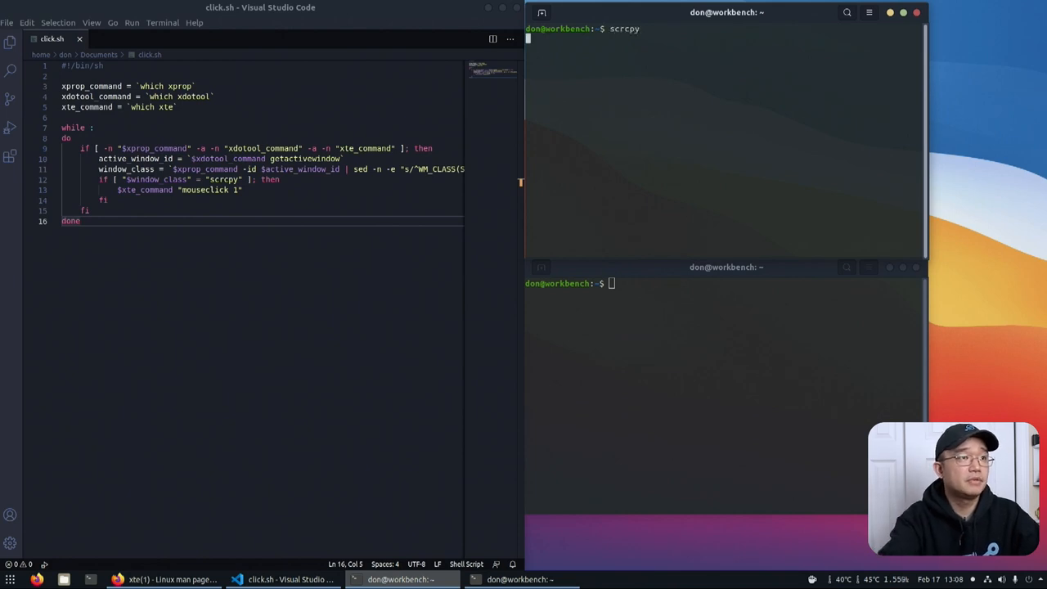
key(Return)
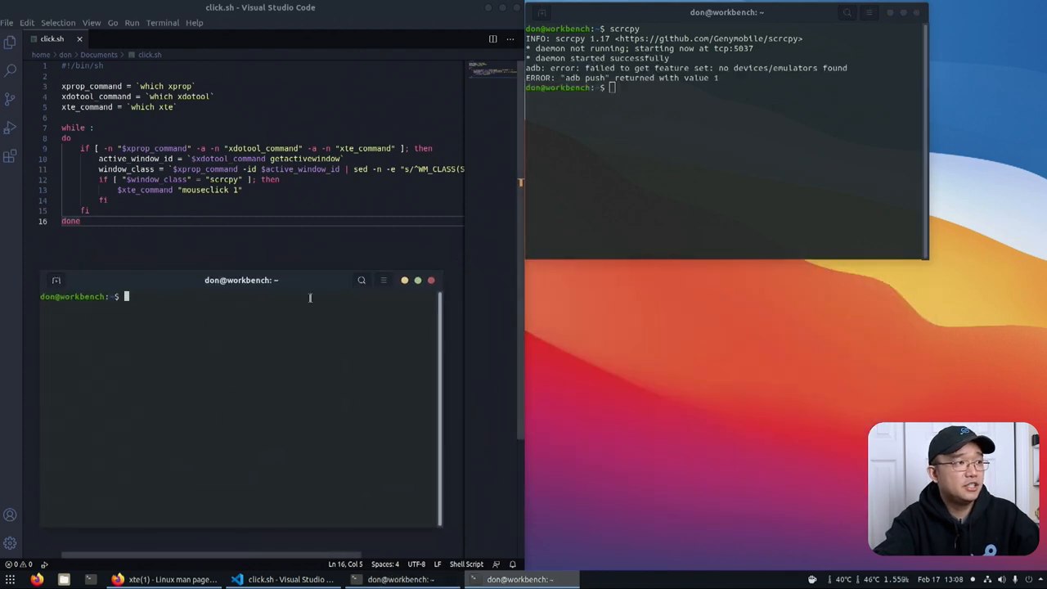
drag(241, 280, 404, 108)
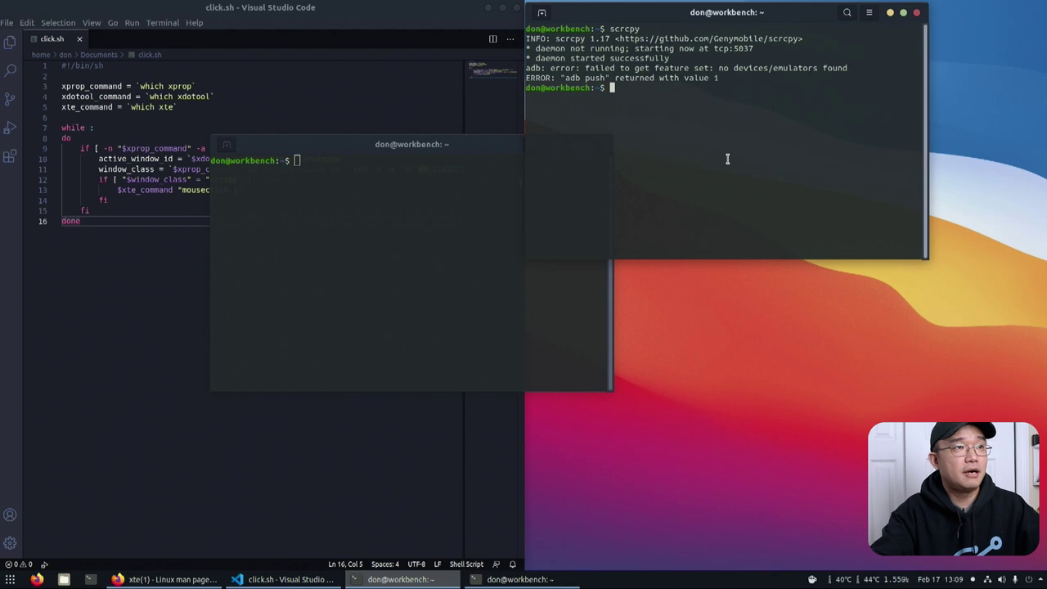
mouse_move(680, 169)
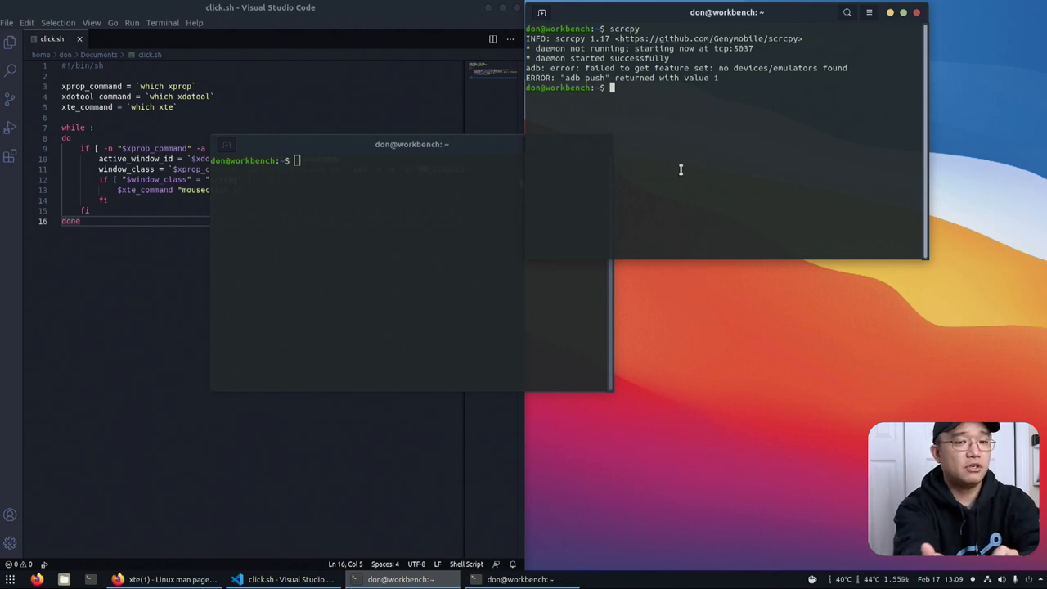
text(sudo apt install)
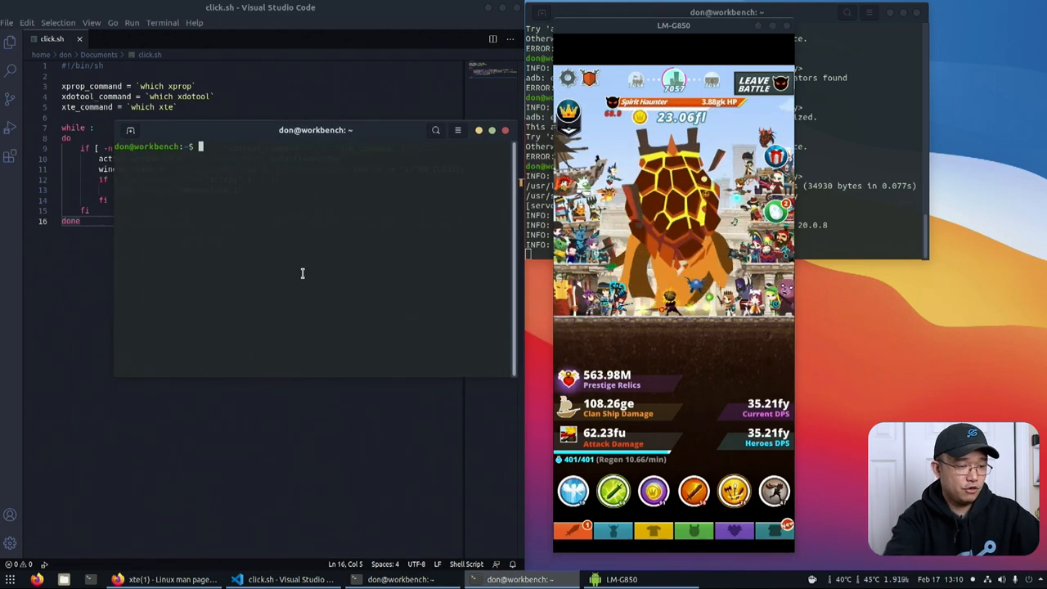
- Change into the Documents folder and run click.sh from the terminal
text(cd Dow)
text(./)
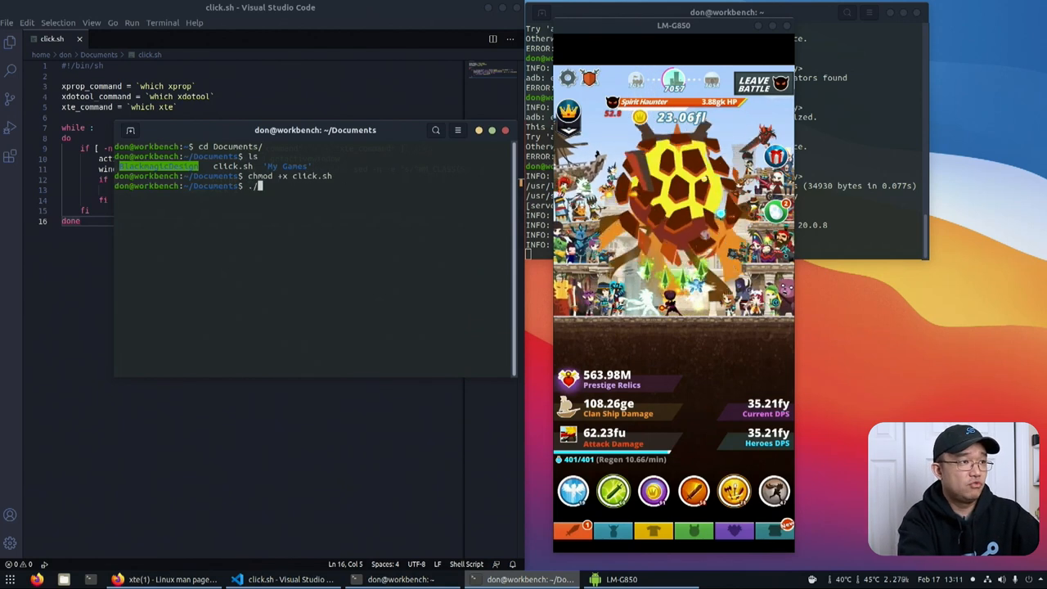
key(Return)
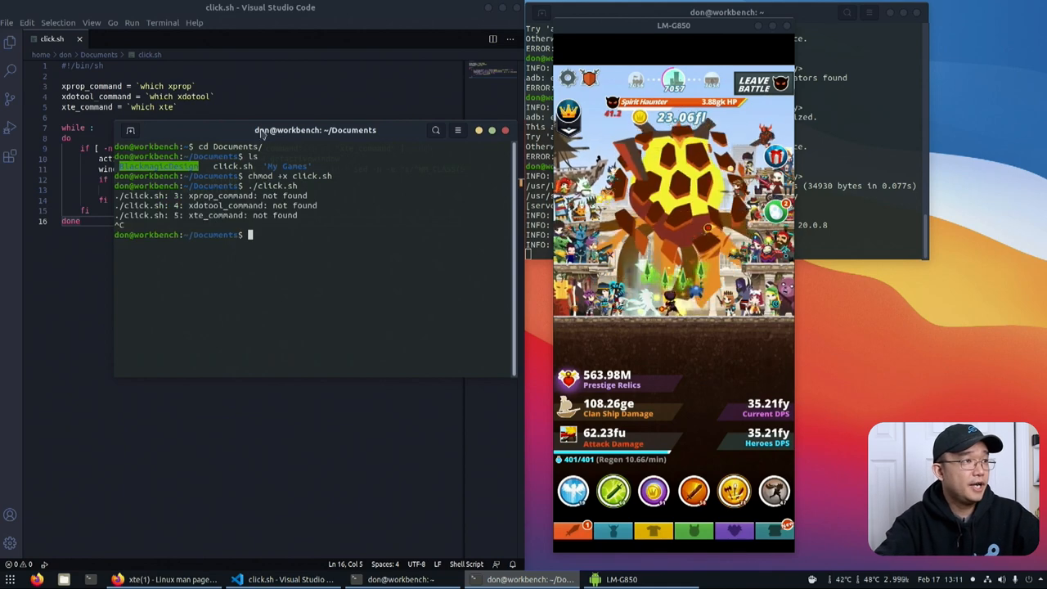